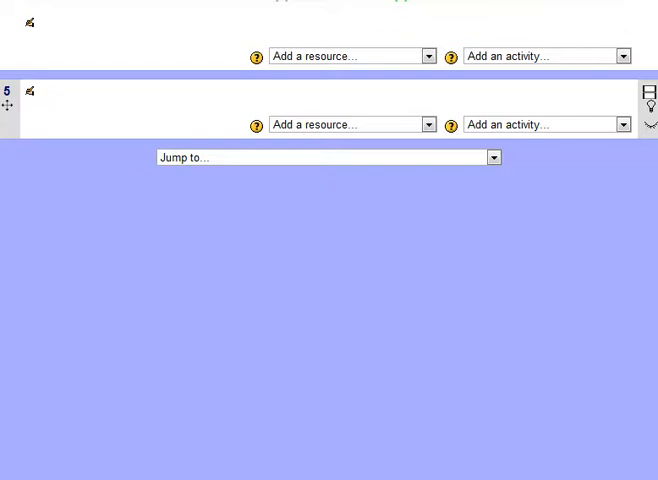
Add a new Quiz activity to topic 5 from the 'Add an activity...' list.
scroll(up, 3)
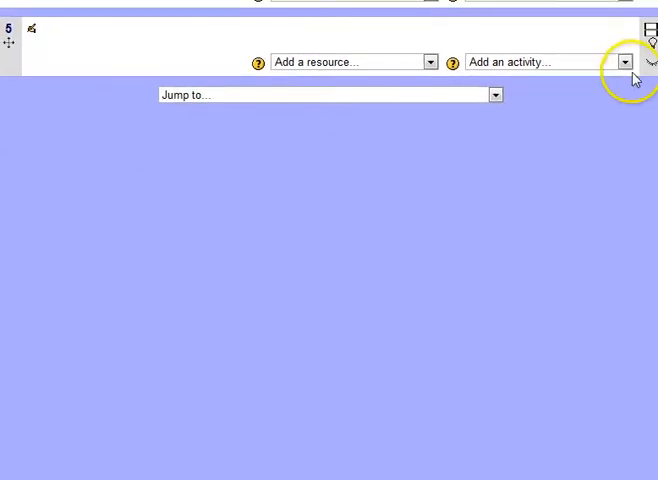
click(624, 60)
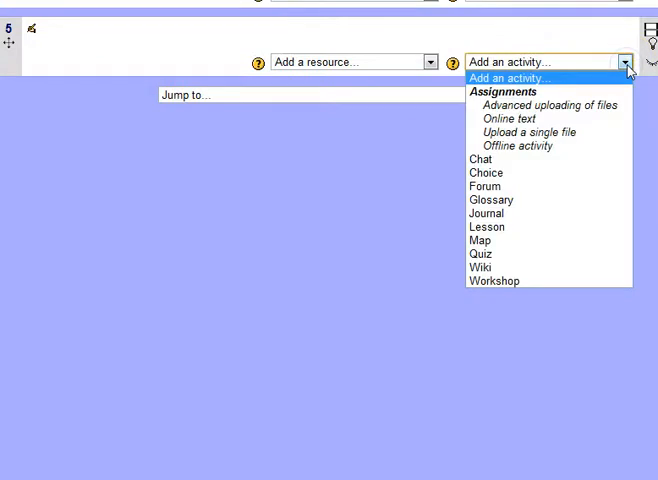
click(480, 252)
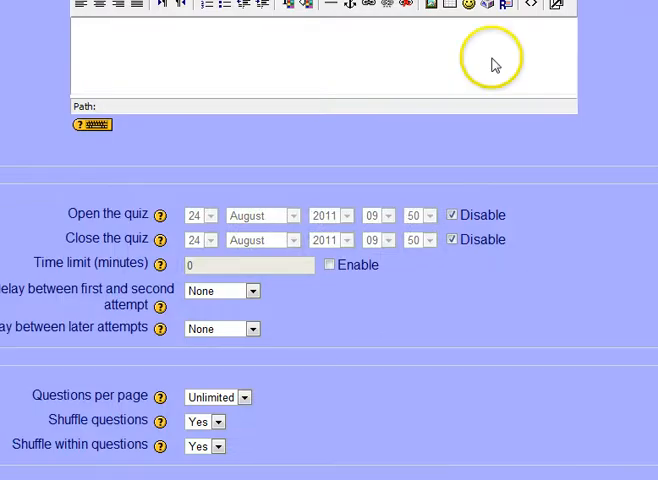
scroll(up, 3)
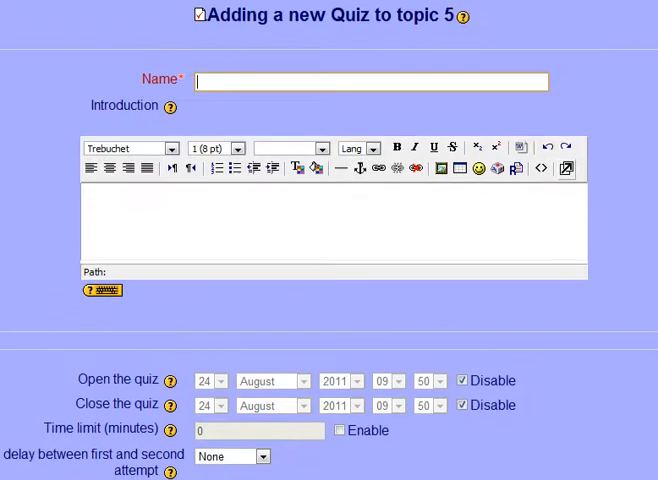
scroll(down, 3)
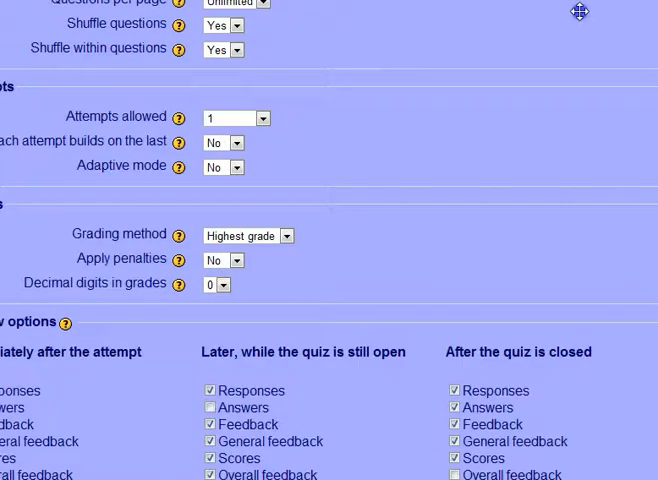
scroll(up, 3)
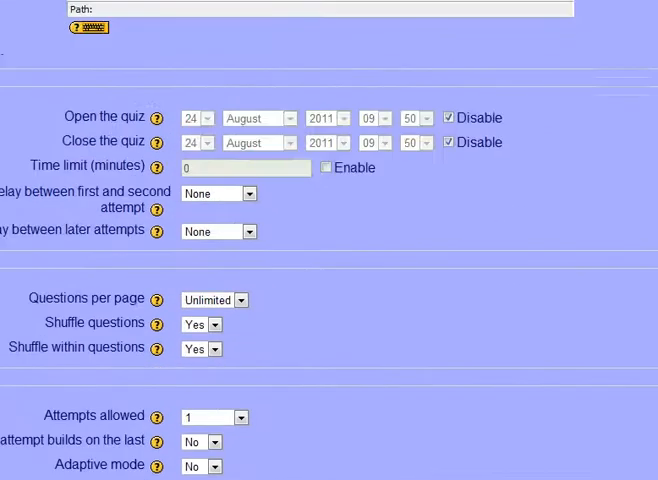
scroll(up, 3)
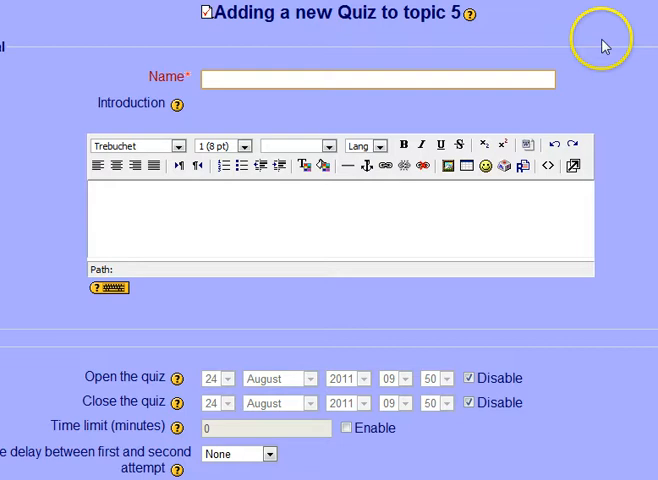
mouse_move(604, 48)
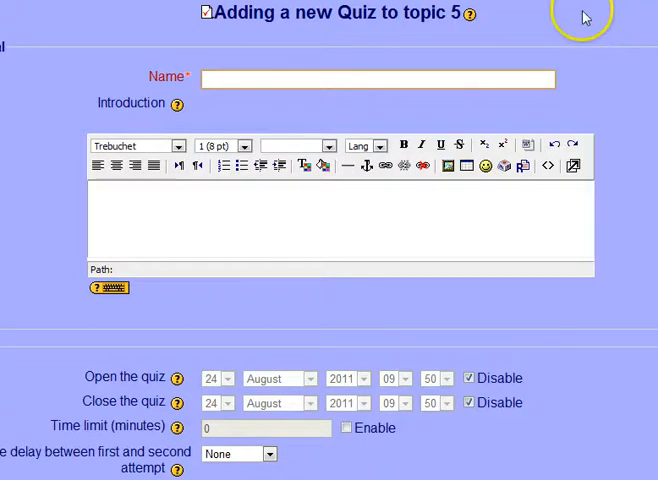
Name the quiz 'Basic Math' with introduction 'A test of your basic math skills..'.
click(376, 80)
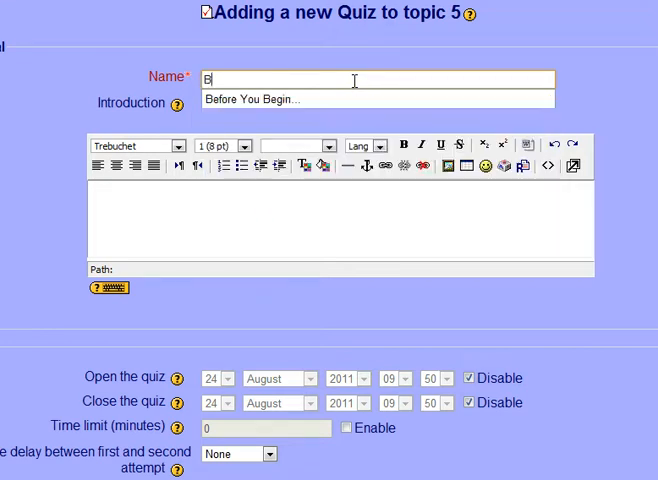
text(Basic Math)
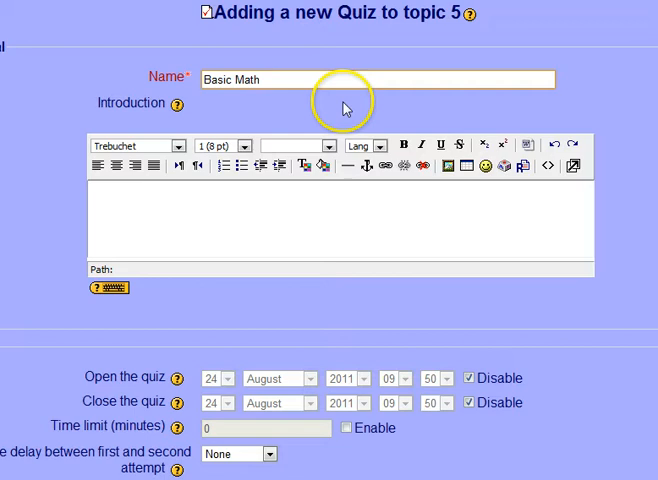
text(A tes)
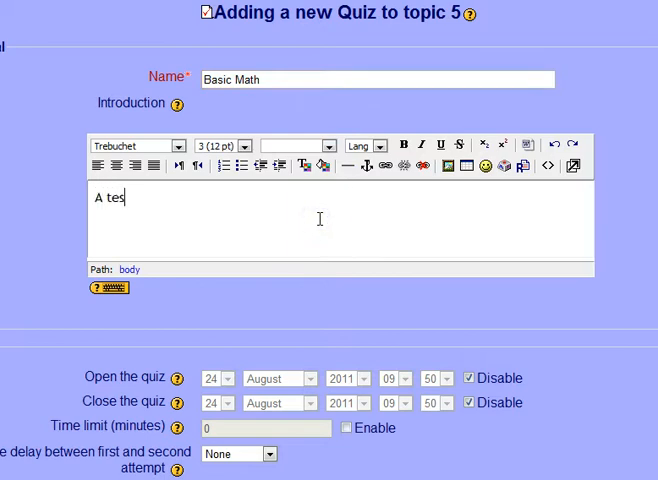
text(t of your basic math)
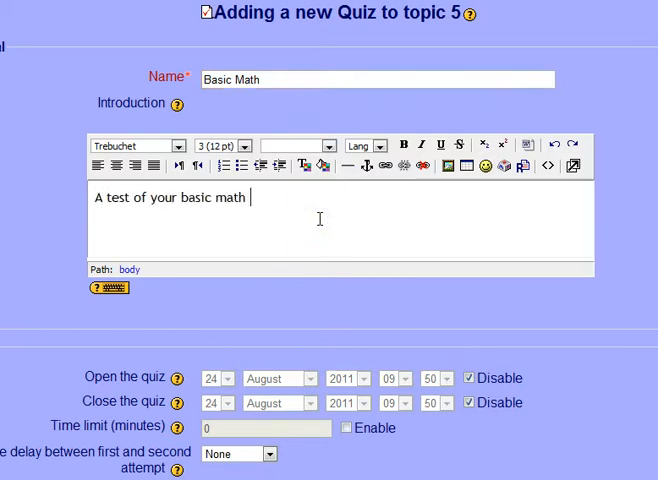
text(skills...)
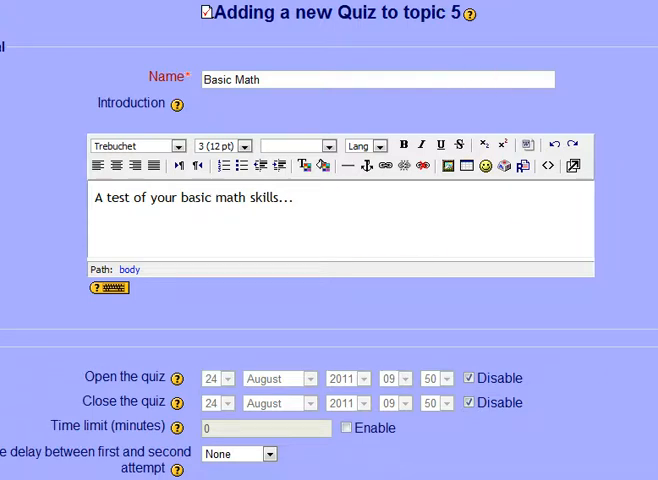
scroll(down, 3)
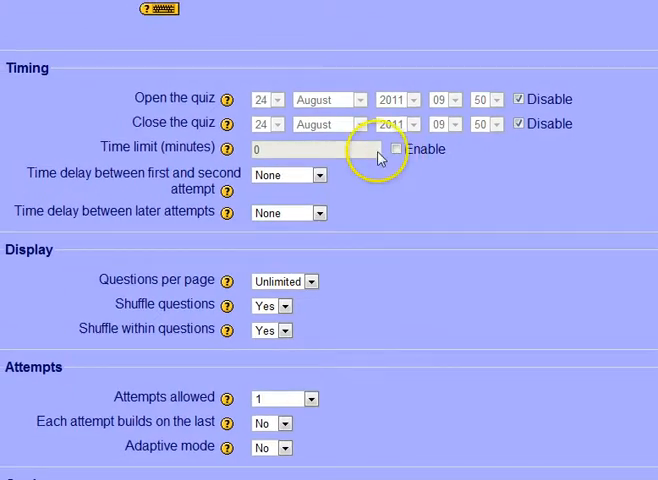
Enable a 3-minute time limit, keep no delay between attempts, and show the attempt-delay help.
click(396, 148)
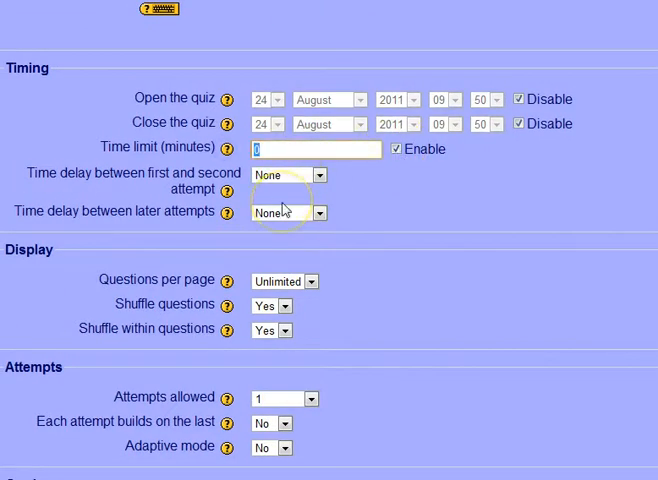
text(3)
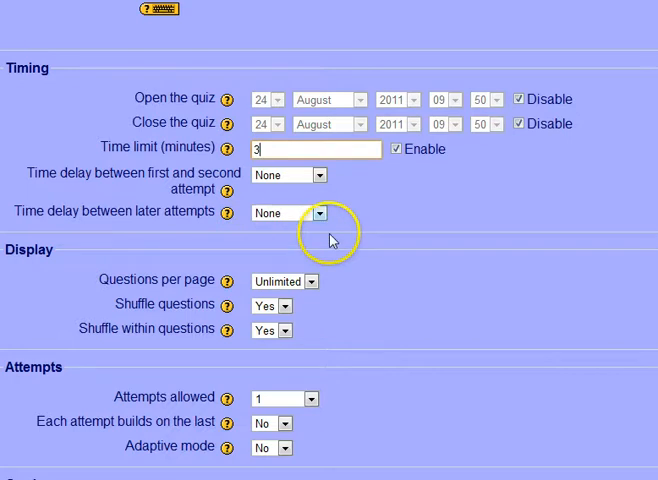
mouse_move(142, 182)
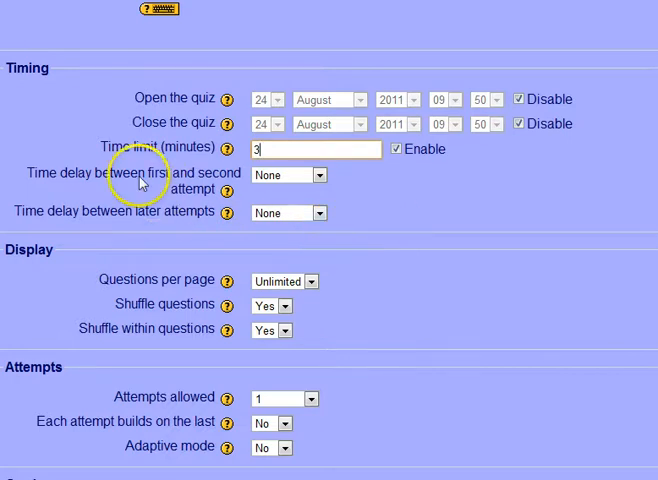
click(318, 176)
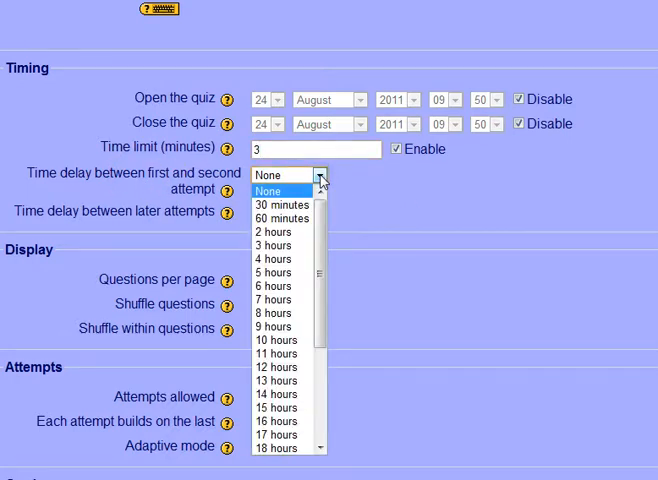
click(268, 190)
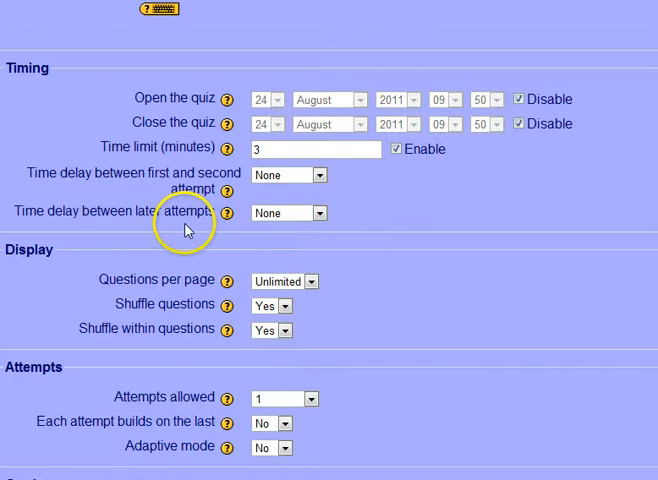
mouse_move(320, 212)
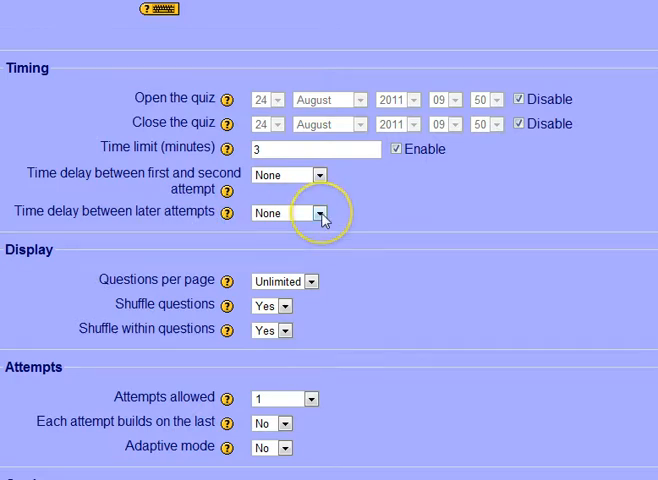
mouse_move(240, 176)
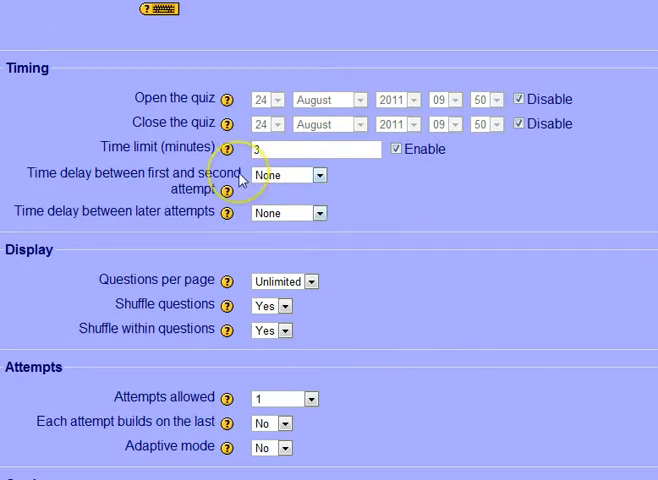
mouse_move(228, 192)
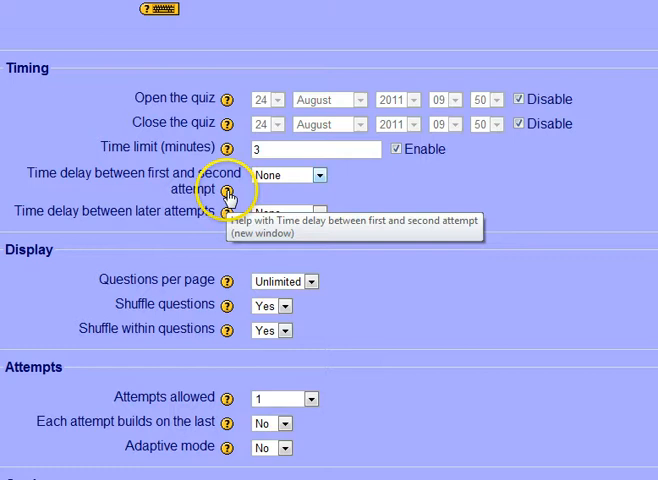
click(228, 188)
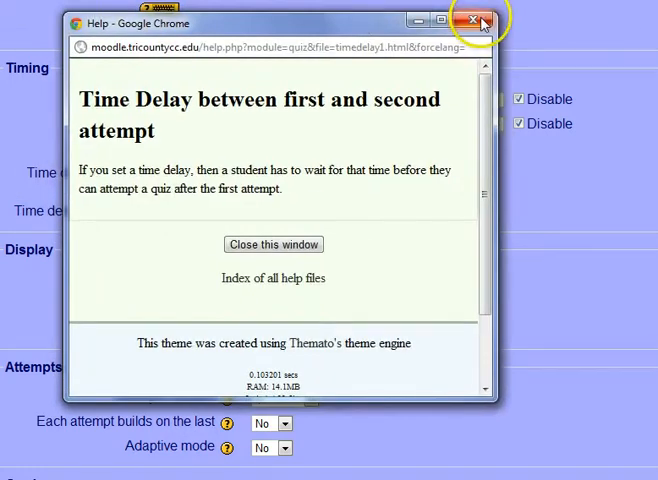
Close the attempt-delay help popup and return to the quiz form.
click(472, 24)
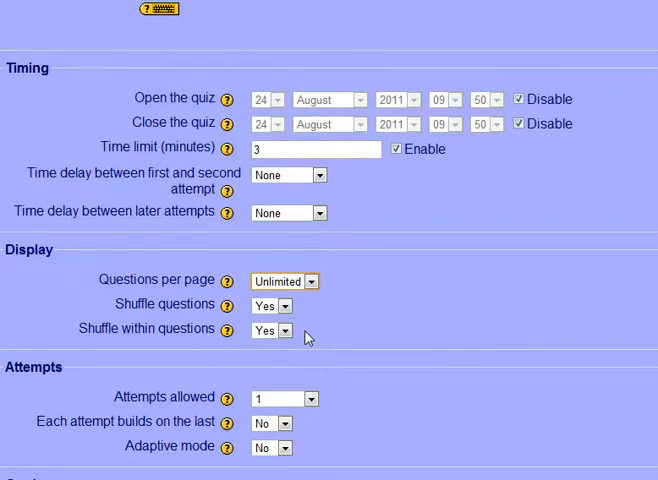
mouse_move(292, 332)
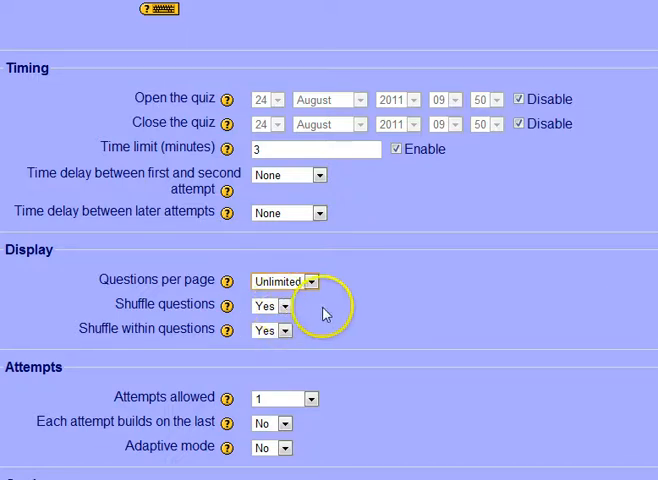
mouse_move(330, 312)
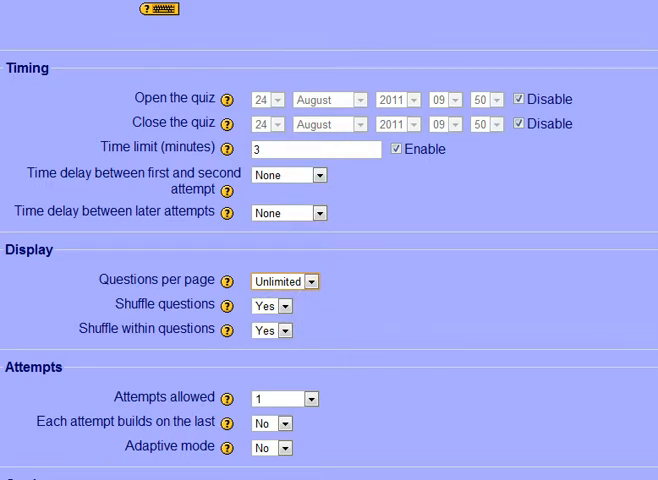
scroll(down, 3)
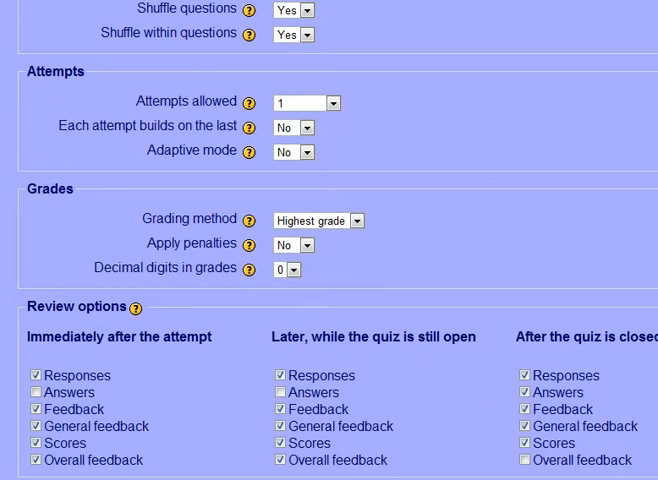
mouse_move(356, 116)
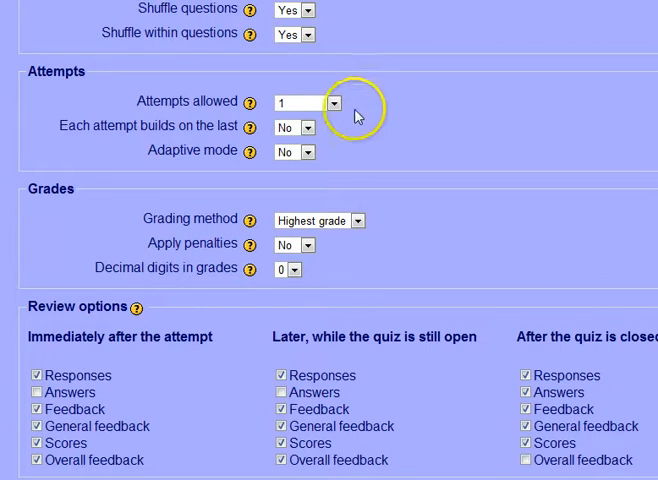
mouse_move(338, 114)
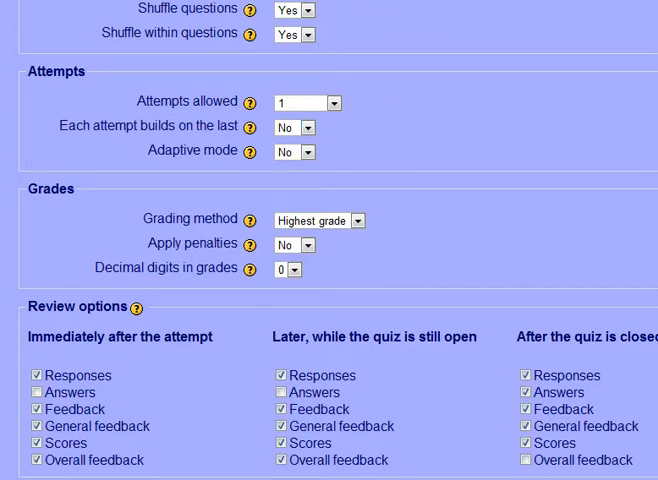
scroll(down, 3)
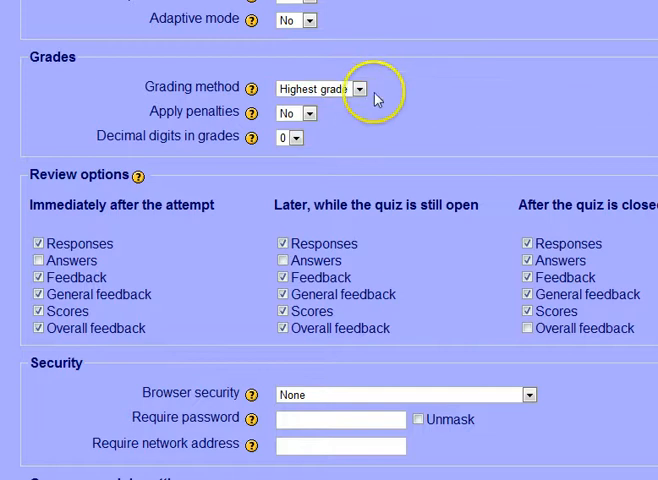
mouse_move(376, 96)
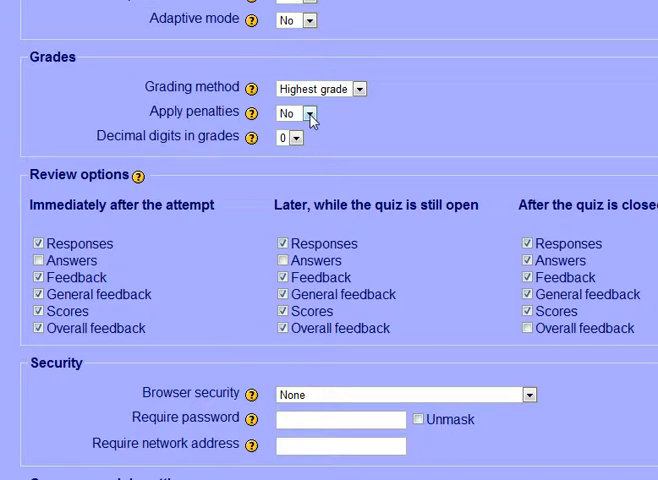
mouse_move(356, 124)
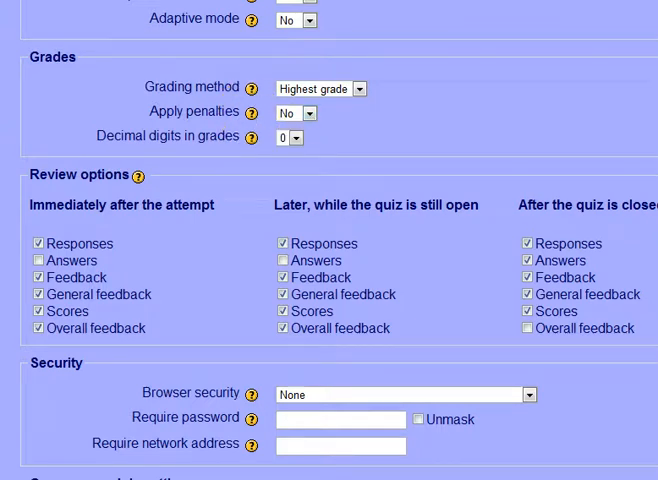
Adjust review options and show overall feedback after the quiz closes.
scroll(down, 3)
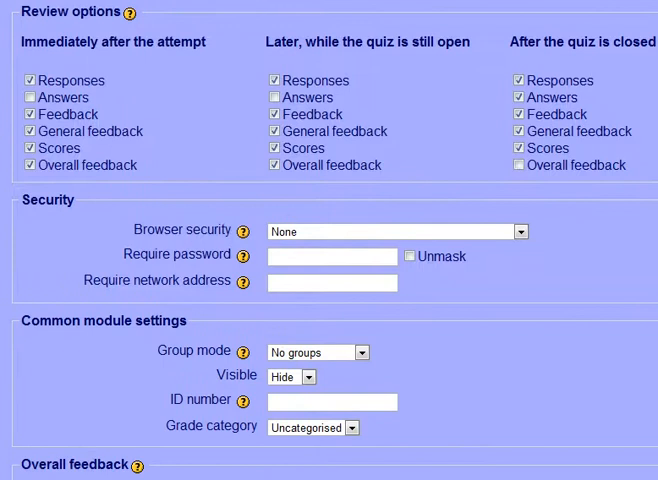
mouse_move(390, 60)
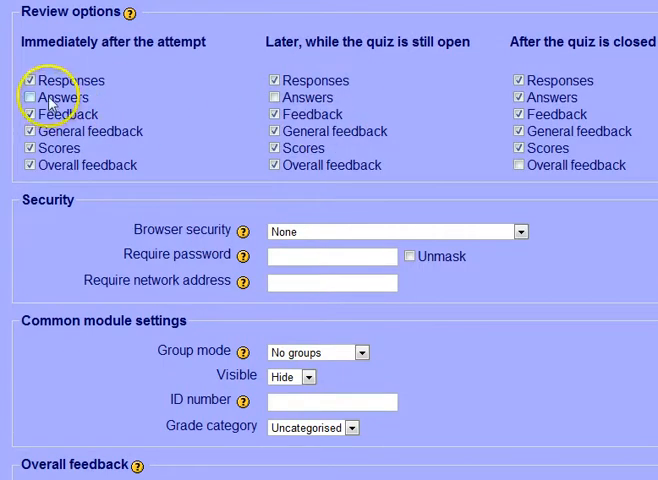
mouse_move(350, 156)
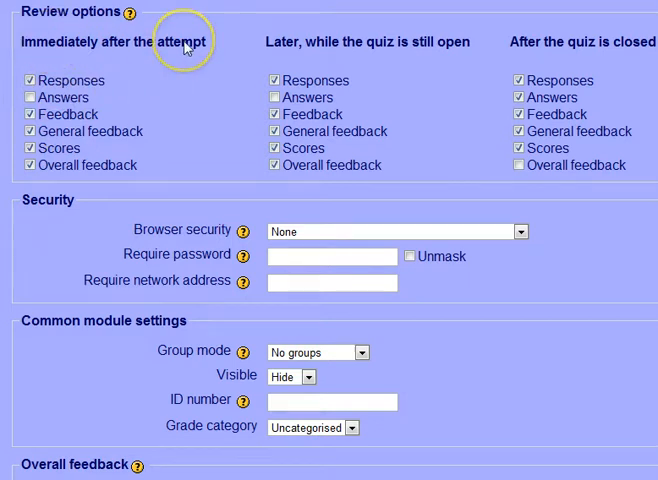
mouse_move(84, 104)
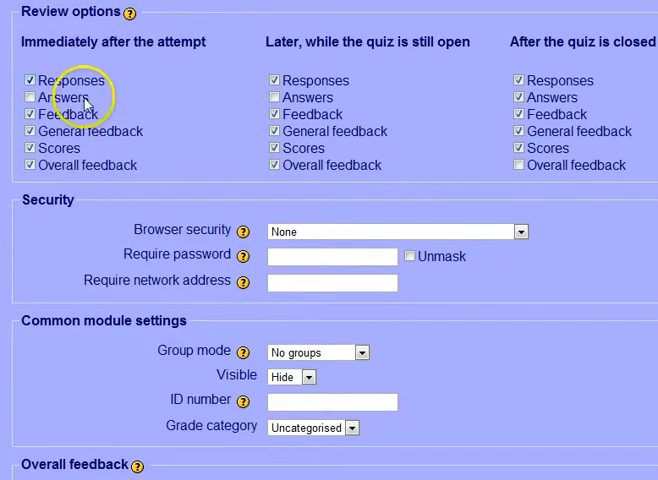
click(28, 96)
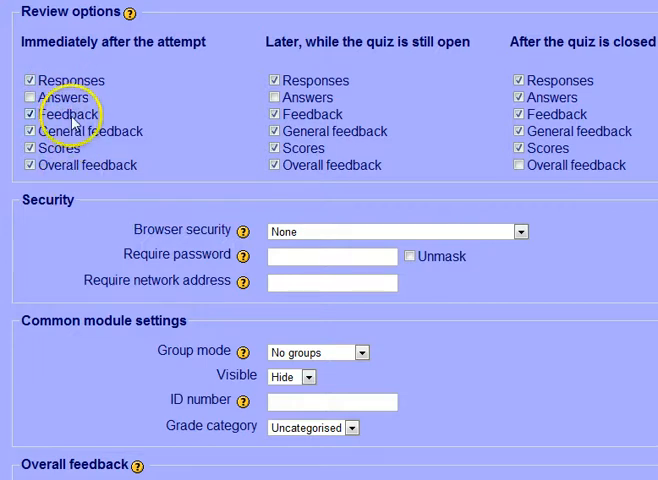
mouse_move(358, 44)
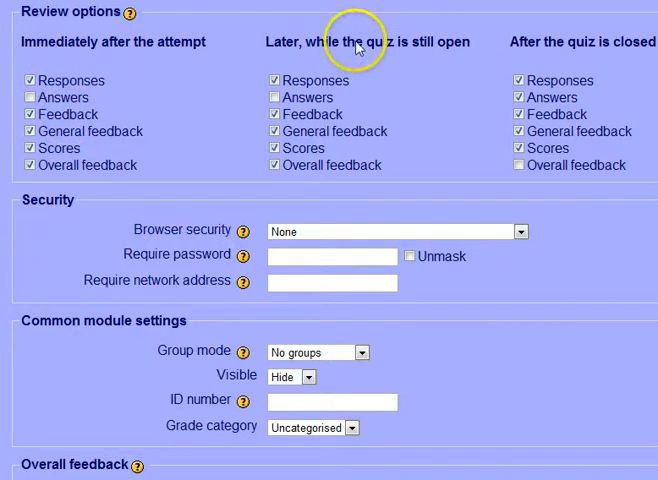
mouse_move(252, 78)
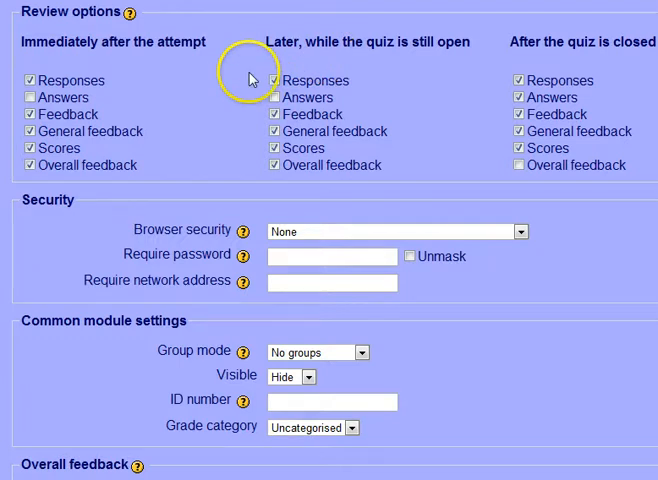
mouse_move(304, 164)
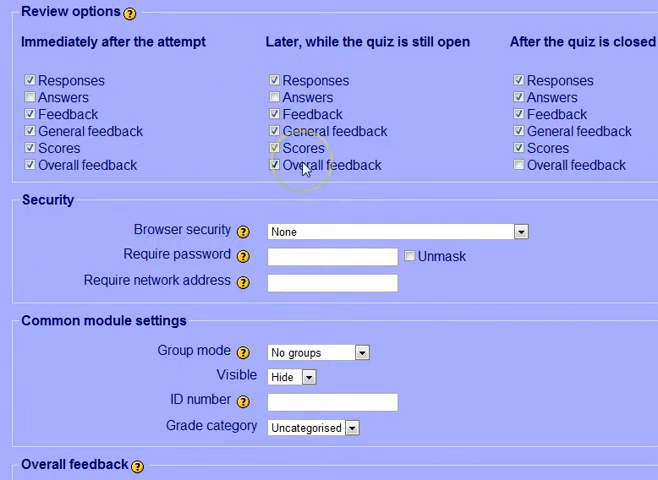
mouse_move(568, 12)
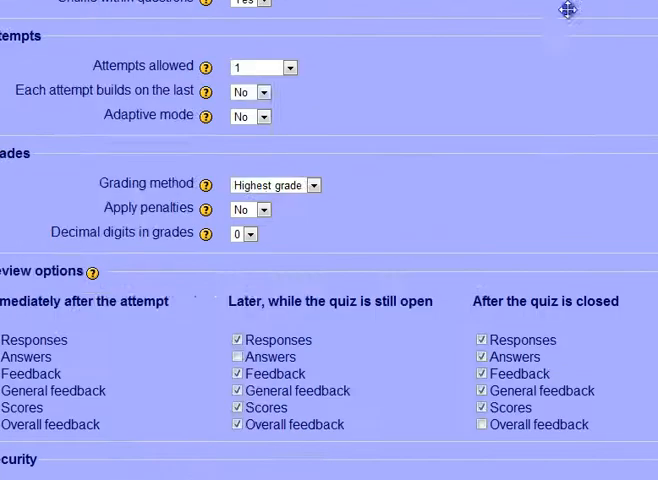
scroll(down, 3)
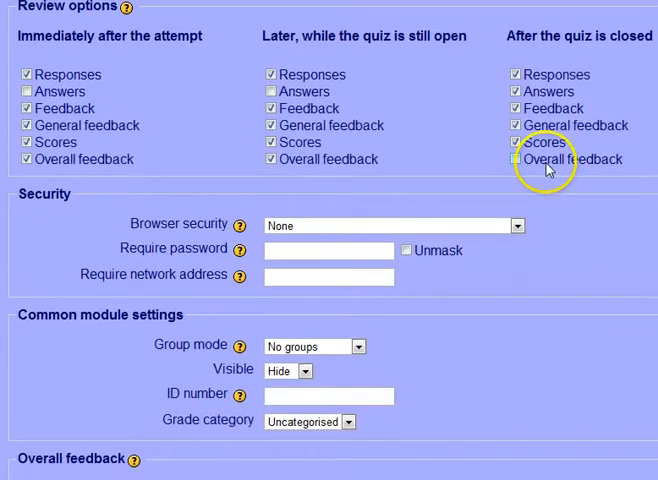
click(516, 160)
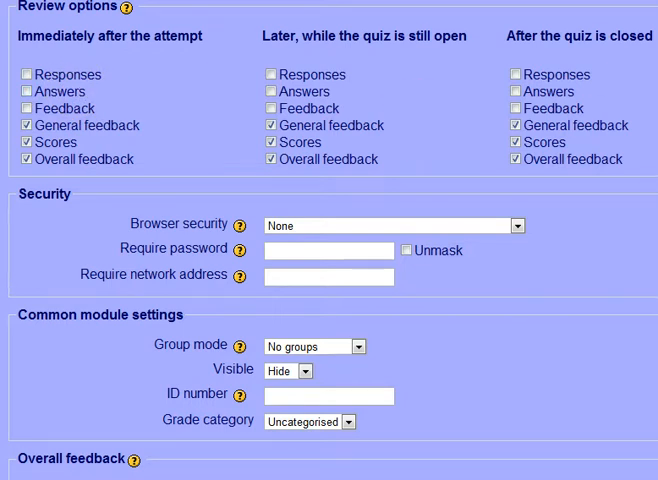
scroll(down, 3)
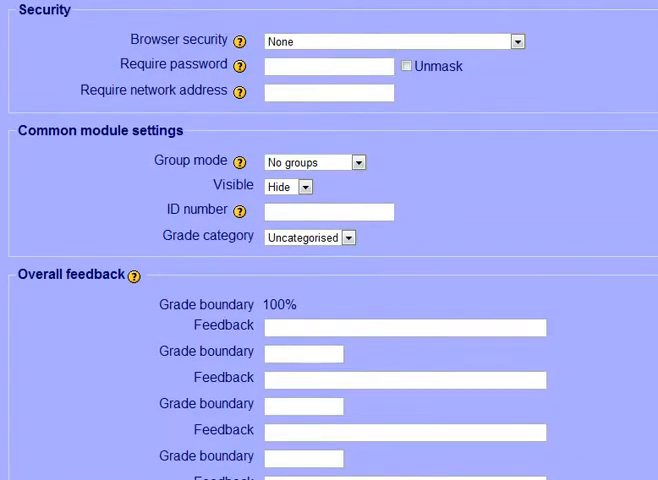
click(516, 40)
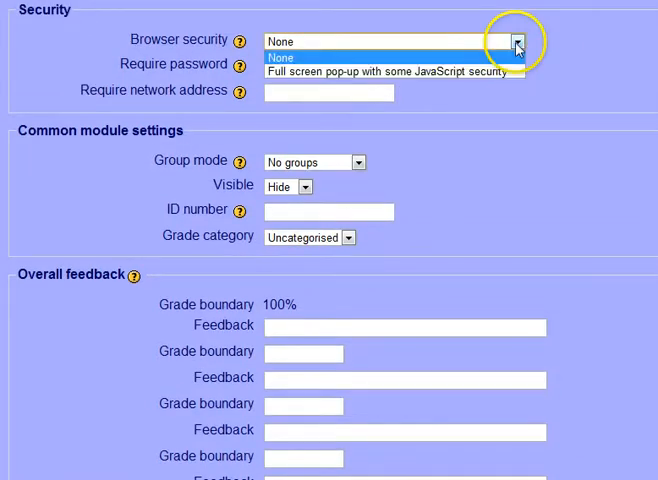
click(282, 56)
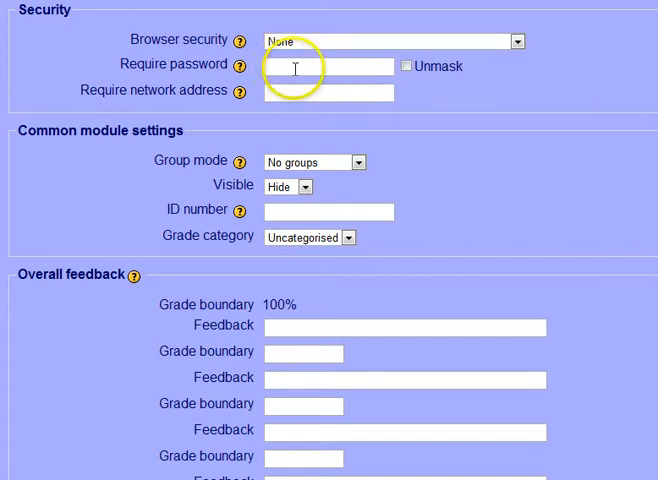
mouse_move(580, 114)
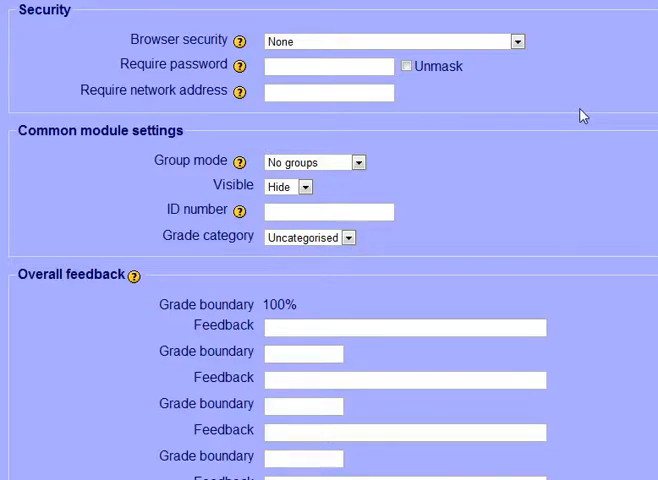
click(328, 92)
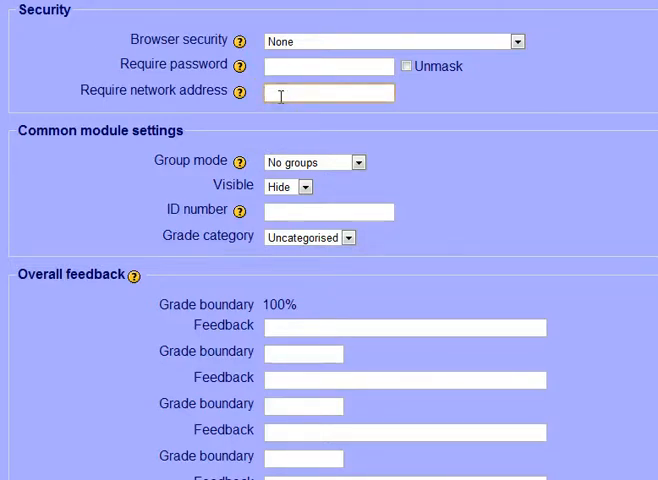
scroll(down, 3)
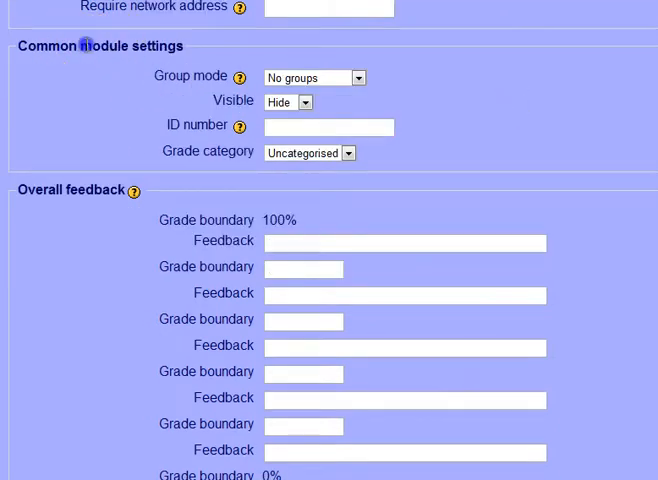
scroll(down, 3)
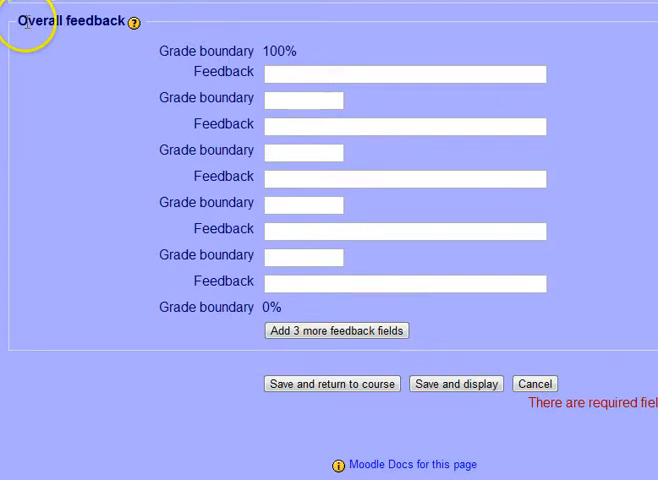
Enter 'Awesome job!' as overall feedback for the 100% grade boundary.
double_click(70, 22)
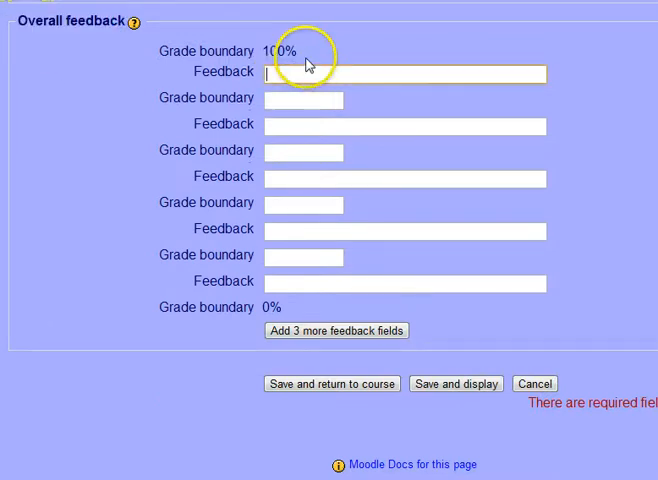
text(Awe)
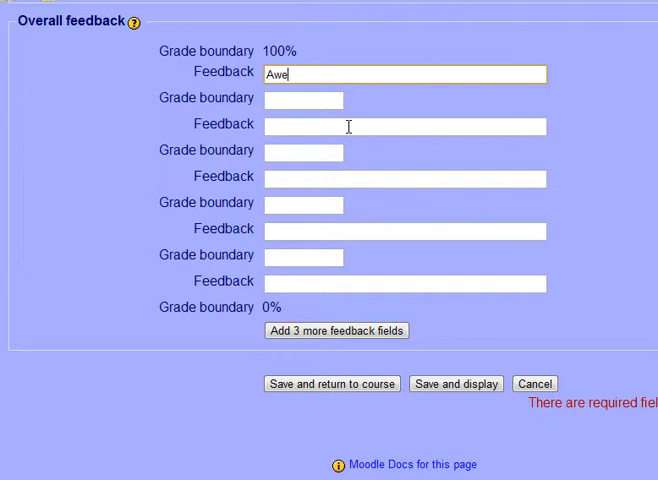
text(some job!)
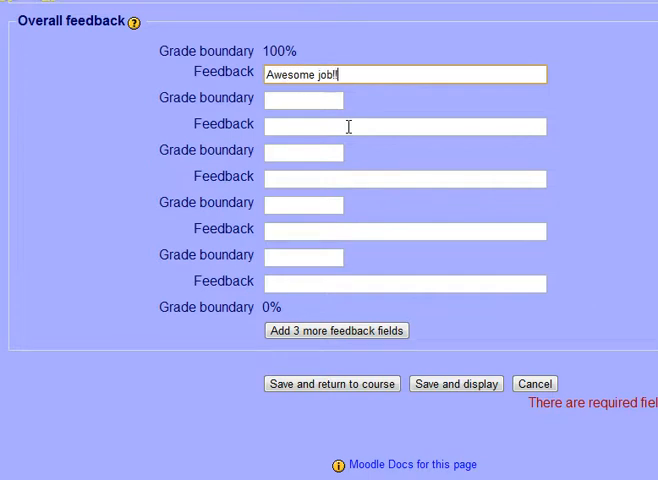
Add a 50% grade boundary with feedback 'Not awesome job!'.
click(304, 100)
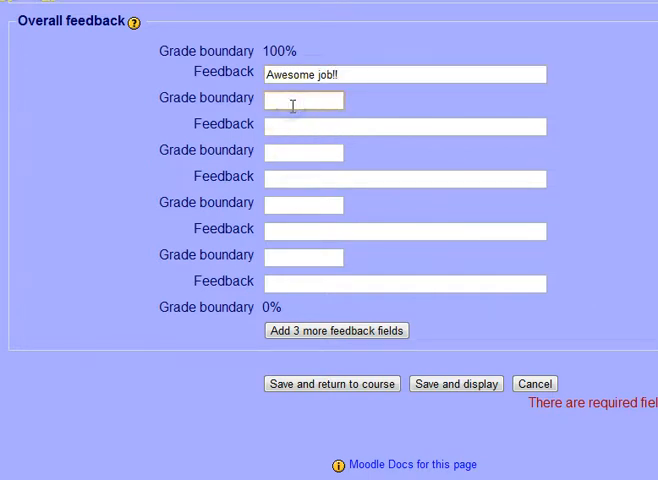
click(304, 100)
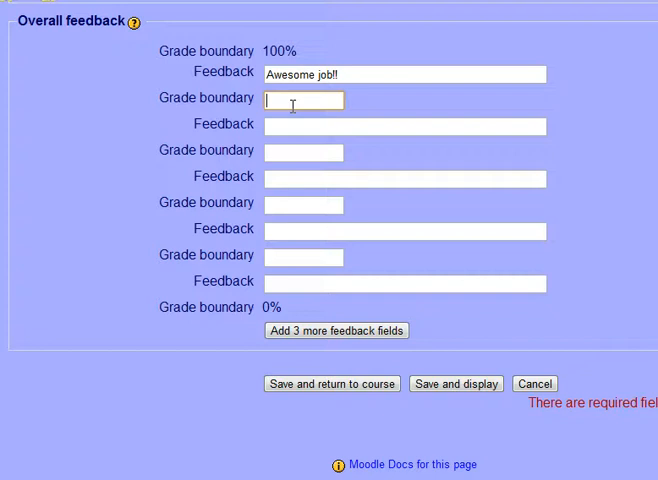
text(50%)
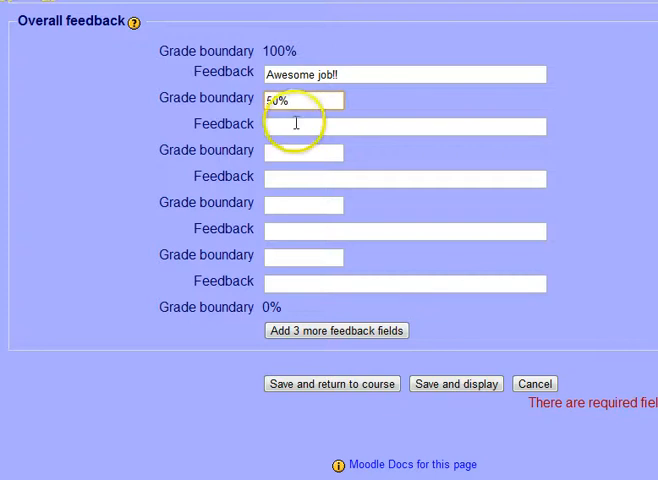
text(Not a)
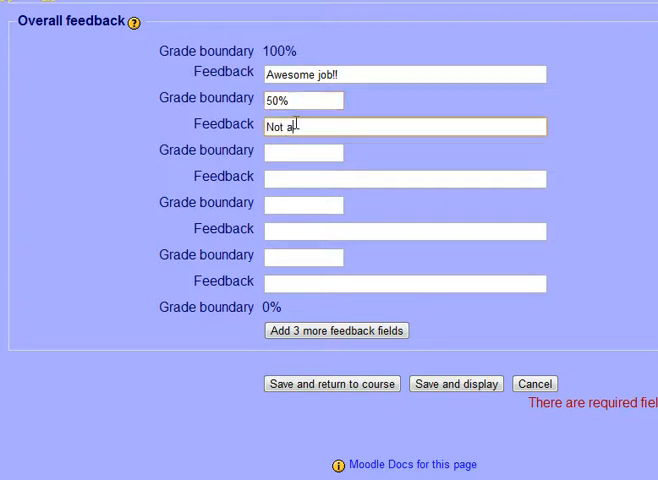
text(wesome job!)
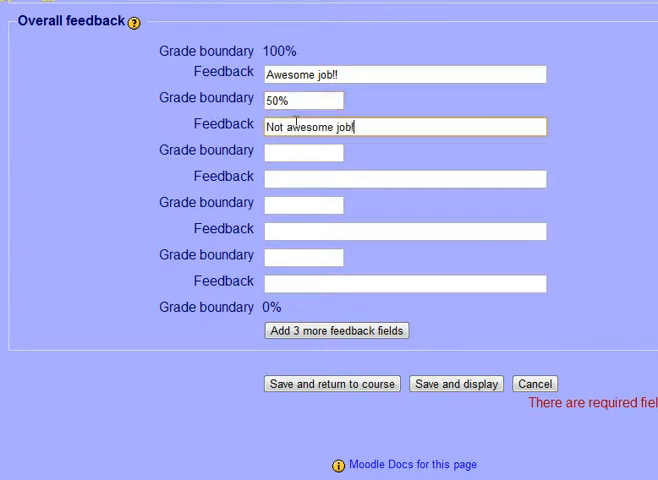
mouse_move(312, 188)
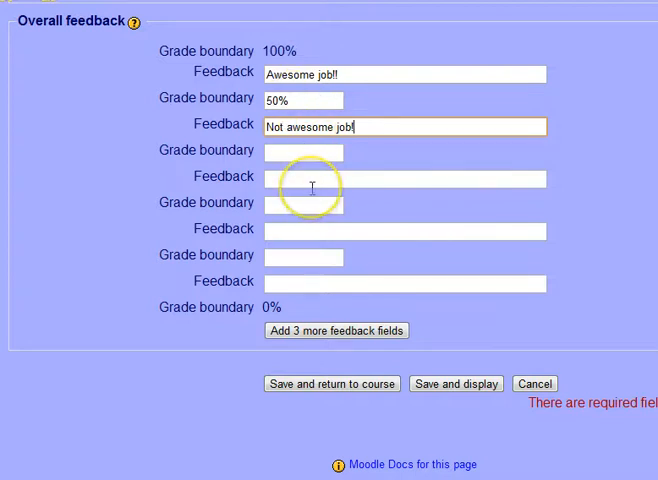
mouse_move(312, 188)
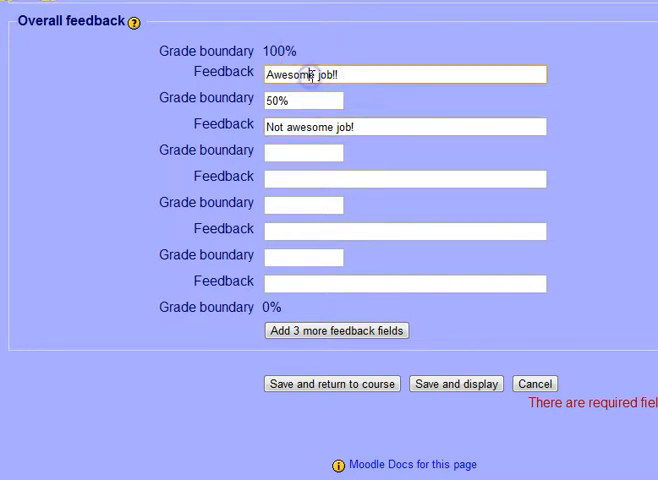
triple_click(404, 72)
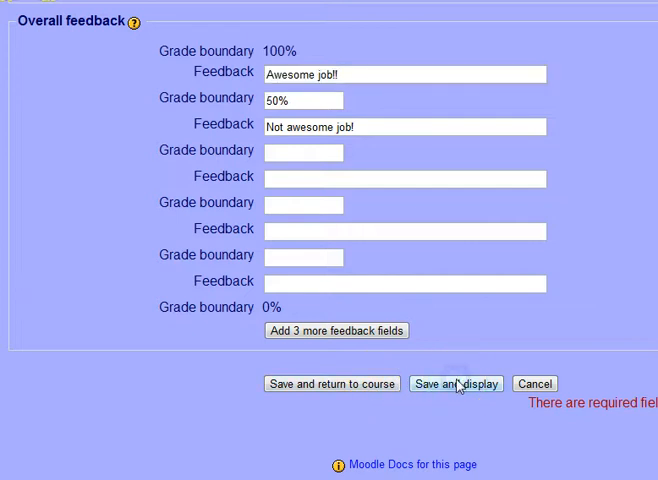
Save and display the quiz, then view the question category list on its editing page.
click(456, 384)
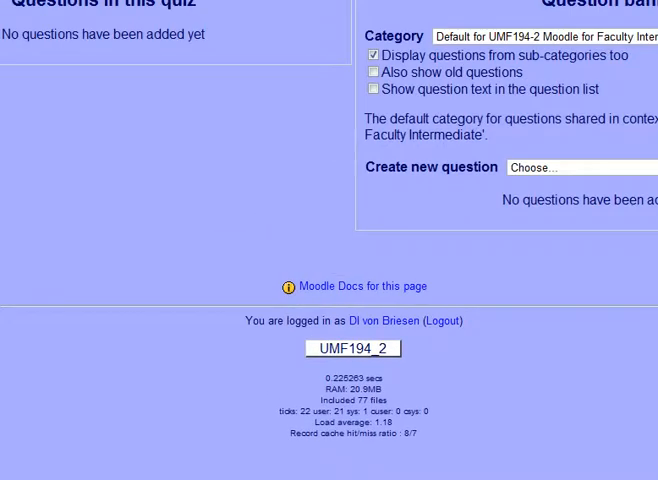
scroll(up, 3)
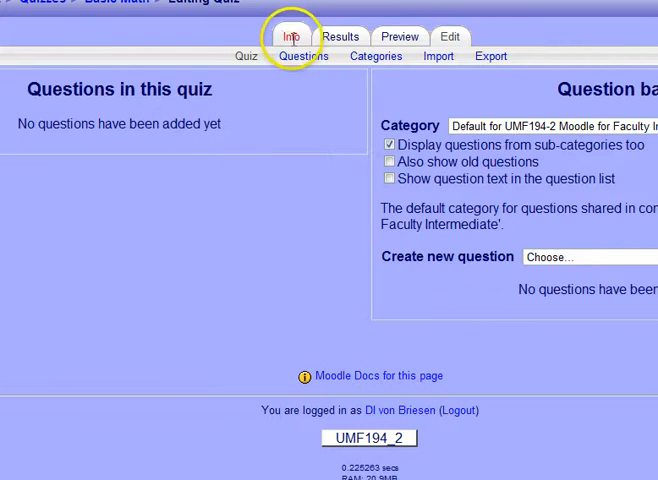
mouse_move(450, 36)
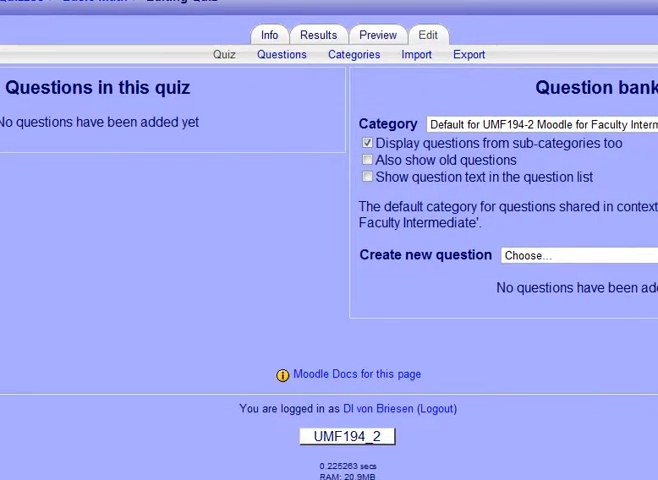
click(540, 124)
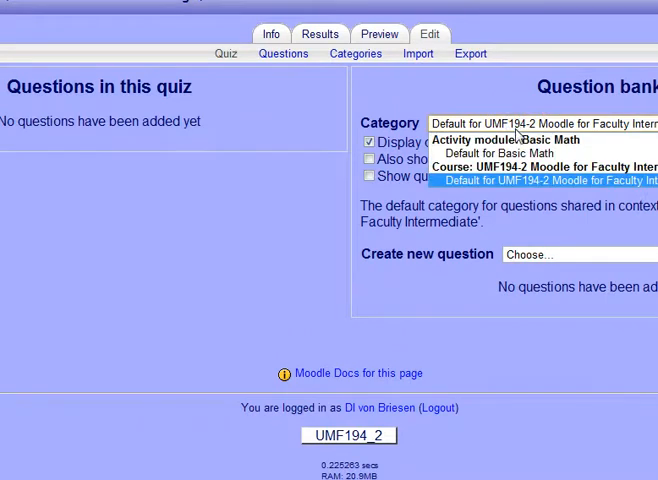
mouse_move(496, 152)
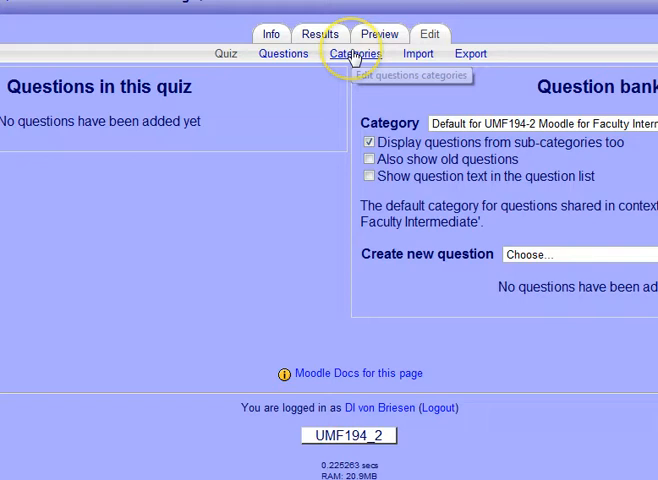
mouse_move(284, 58)
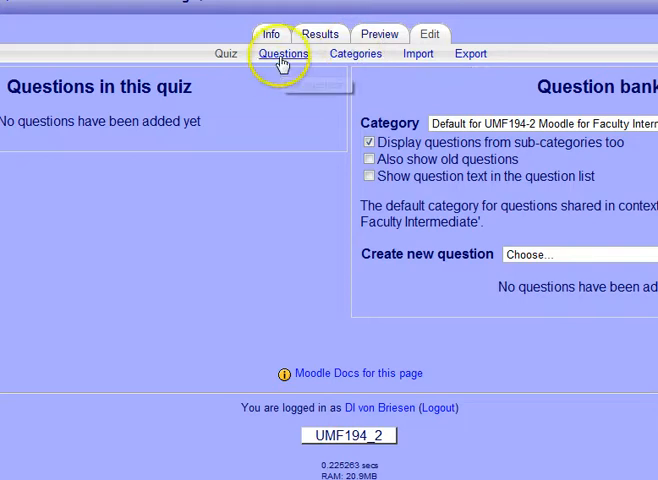
mouse_move(436, 56)
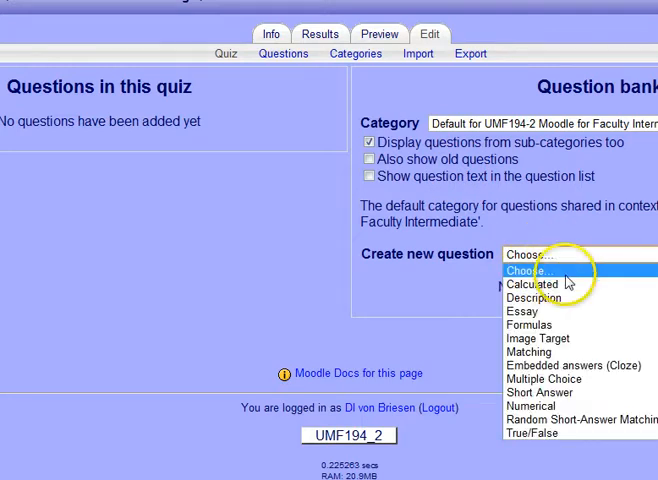
Start a Multiple Choice question in the Basic Math category named "what's 2 -".
click(544, 378)
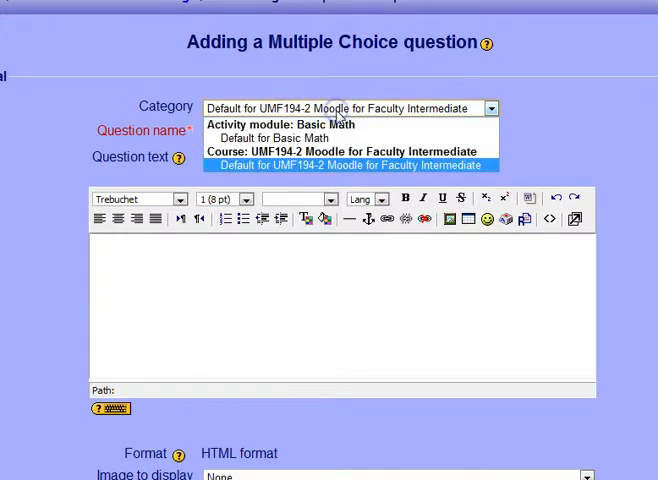
click(280, 136)
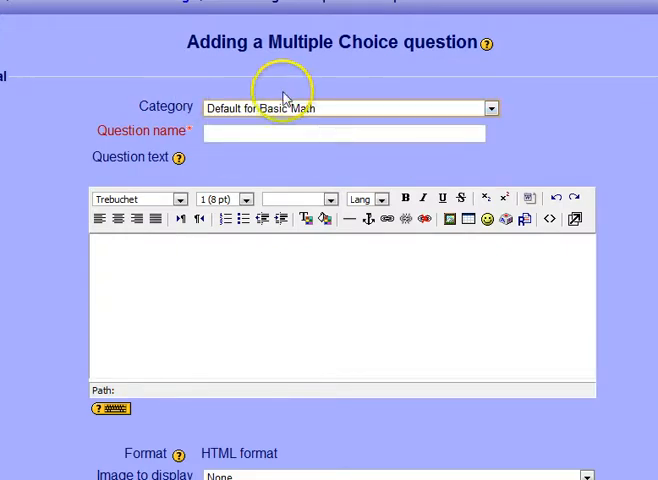
mouse_move(338, 128)
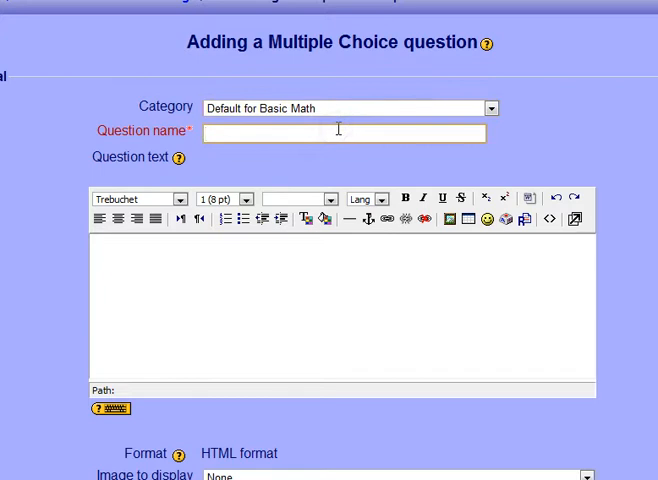
click(344, 132)
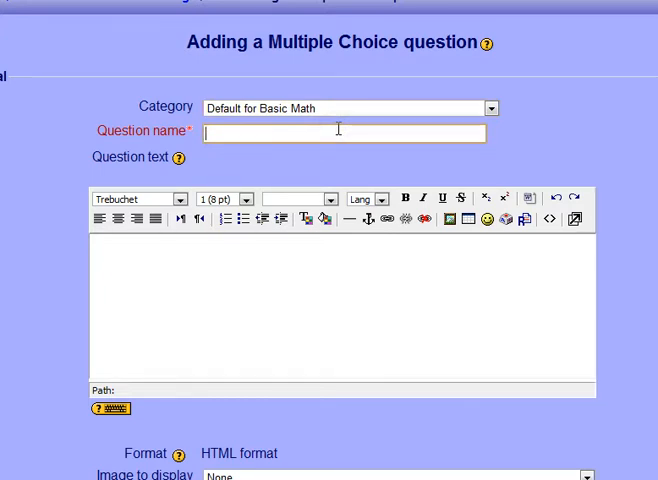
text(what's)
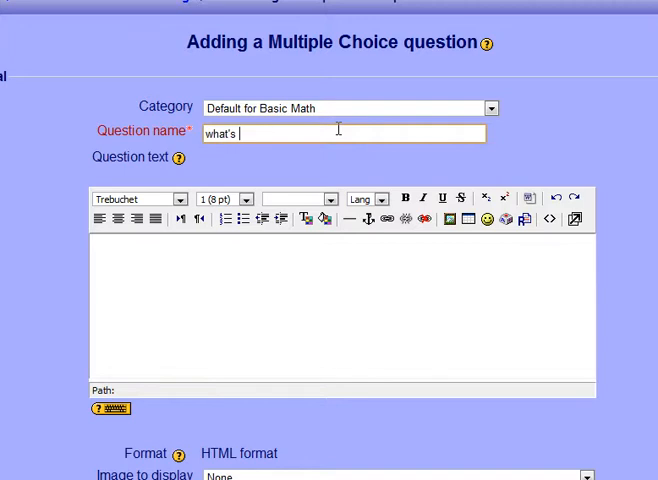
text(2 - 1?)
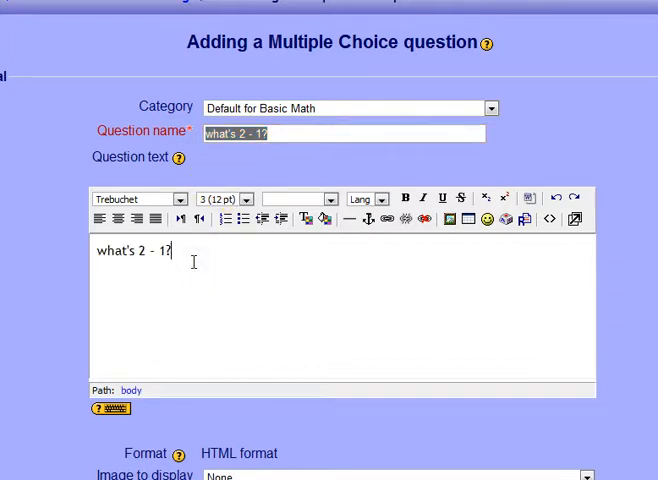
scroll(down, 3)
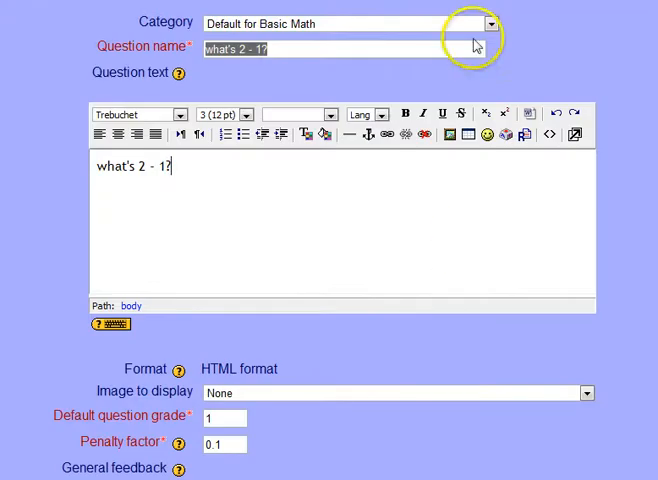
scroll(down, 3)
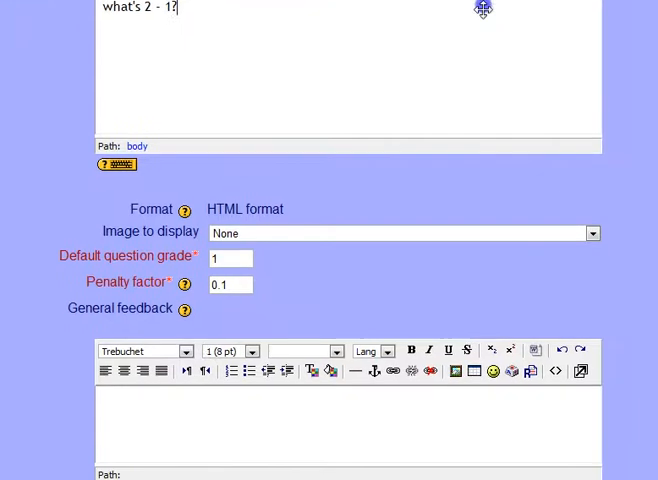
scroll(down, 3)
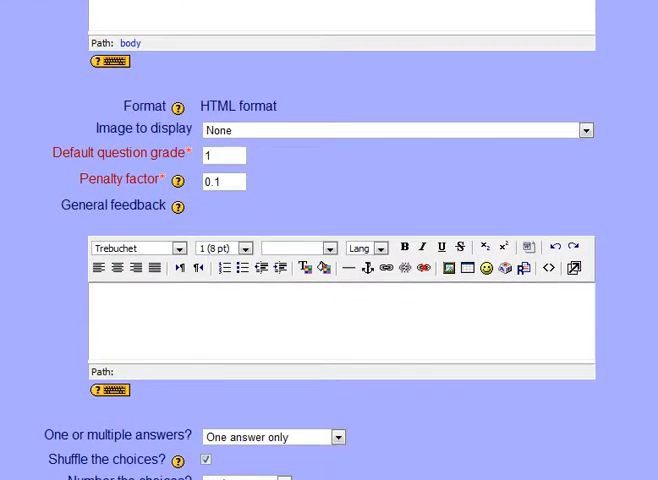
click(222, 180)
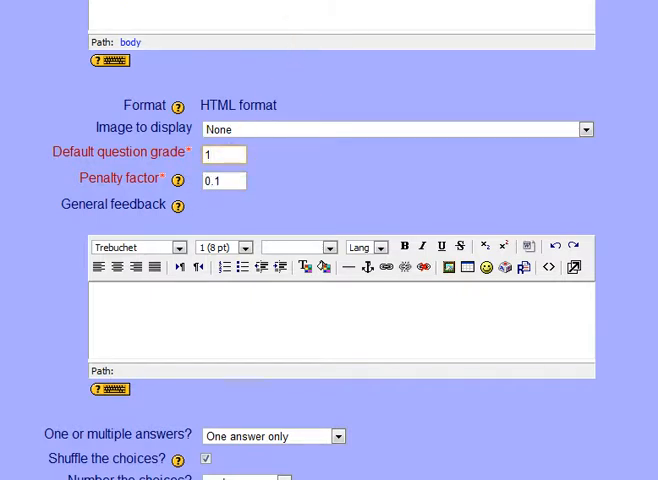
scroll(down, 3)
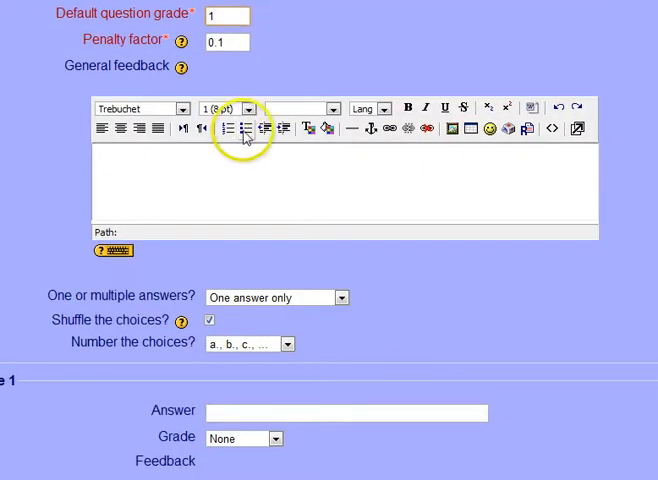
scroll(down, 3)
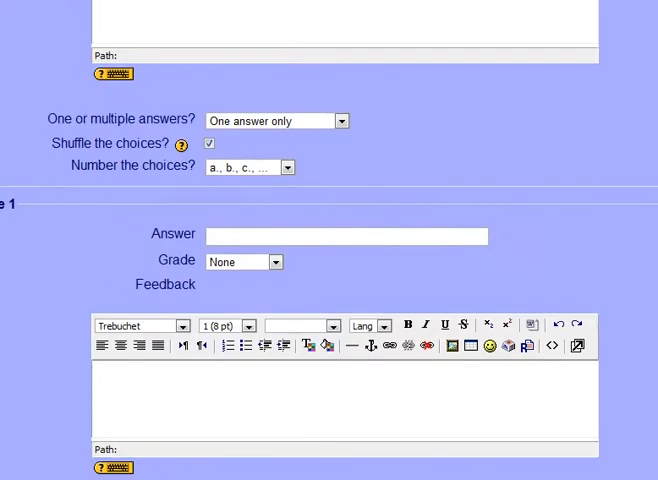
scroll(up, 3)
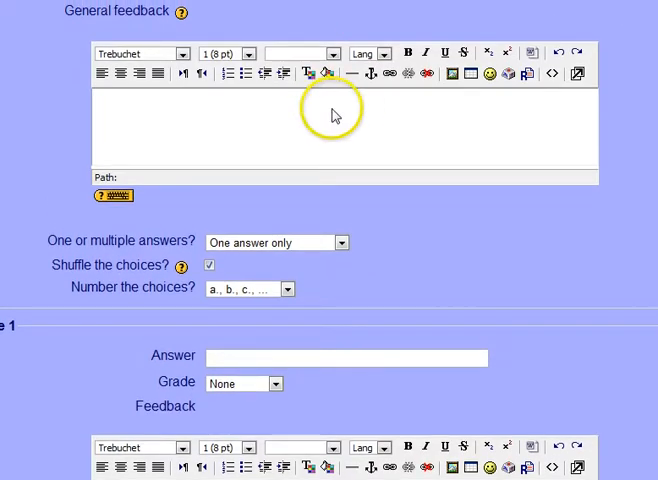
scroll(up, 3)
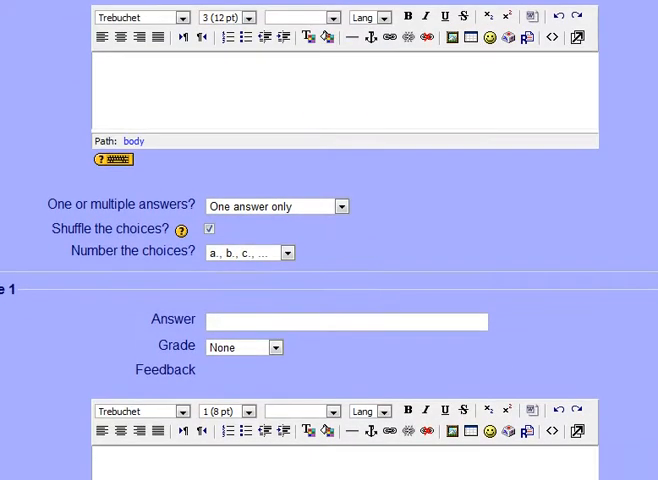
scroll(down, 3)
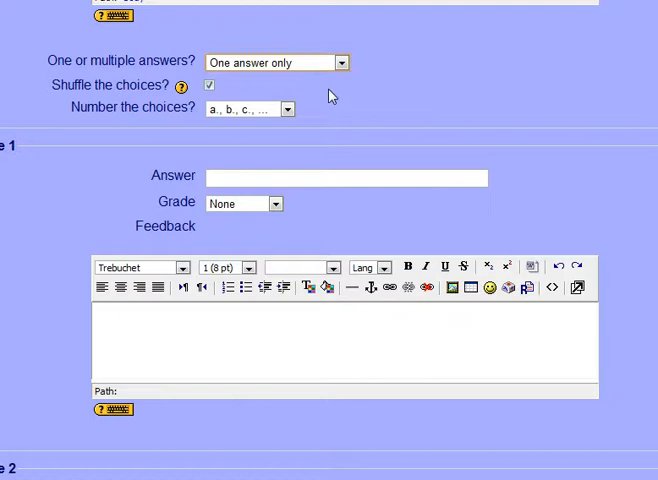
click(288, 108)
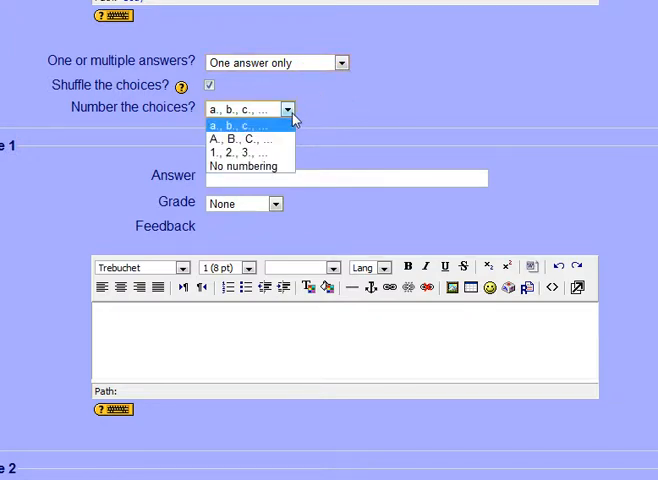
click(244, 122)
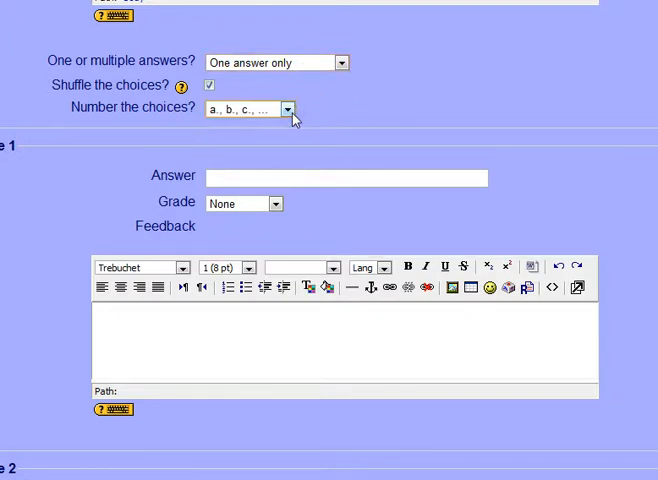
click(288, 108)
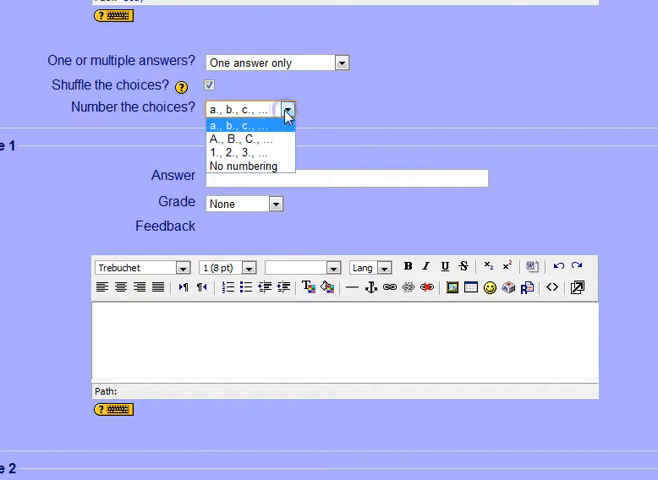
click(244, 164)
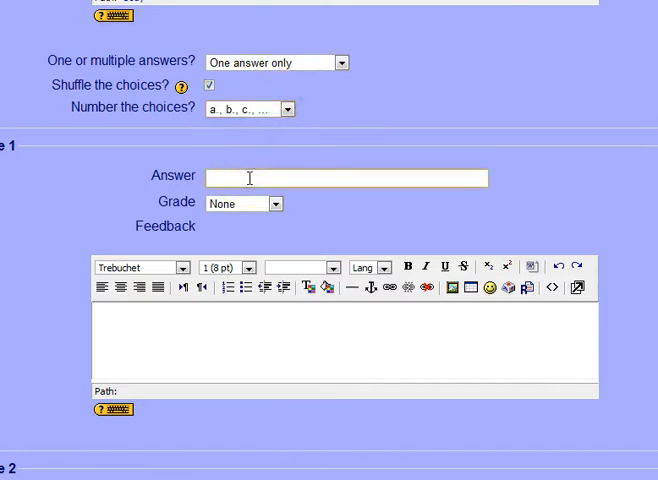
Enter the first choice and give the second choice its grade with feedback 'Great job!'.
click(274, 204)
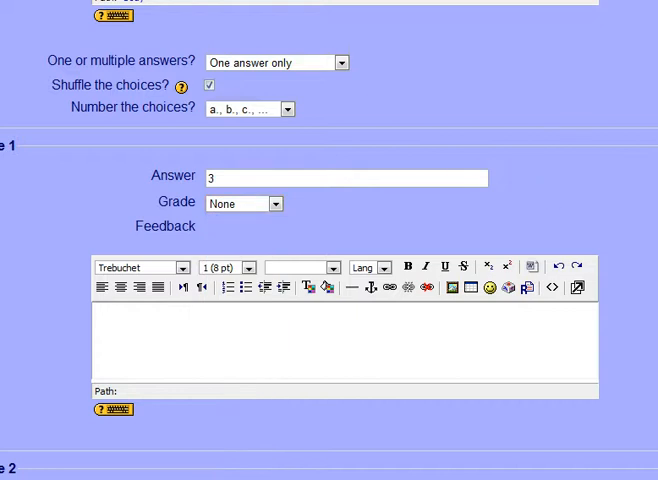
scroll(up, 3)
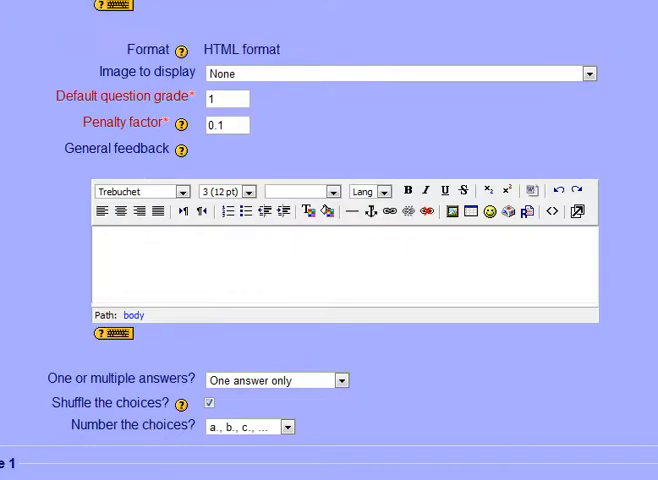
scroll(down, 3)
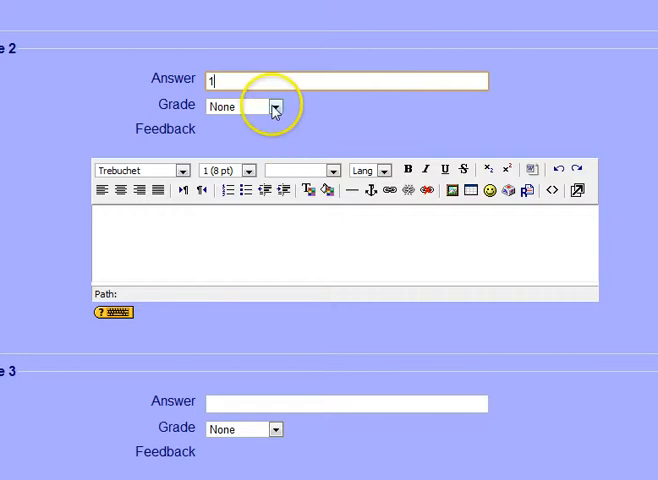
click(278, 106)
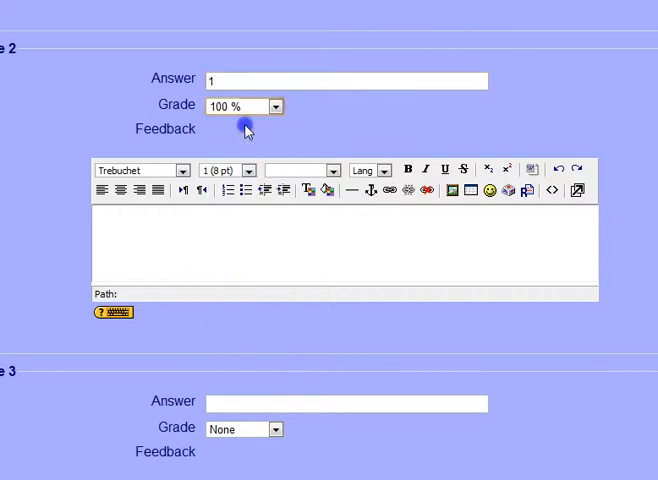
click(232, 244)
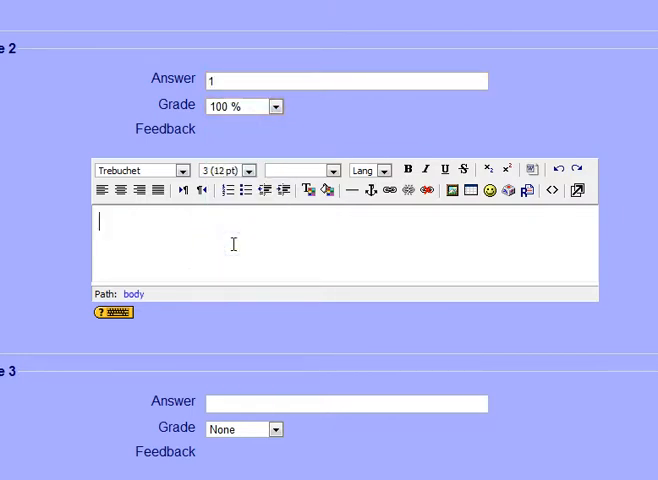
text(Great job!)
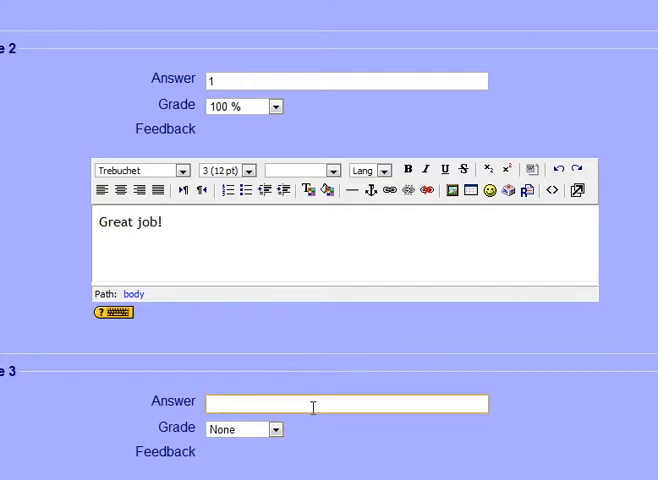
Add the third choice '-1' graded -50% with feedback 'Really?'.
text(-1)
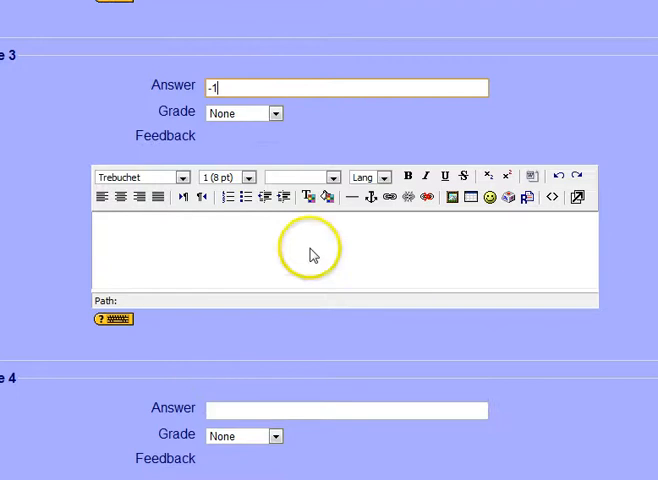
click(280, 112)
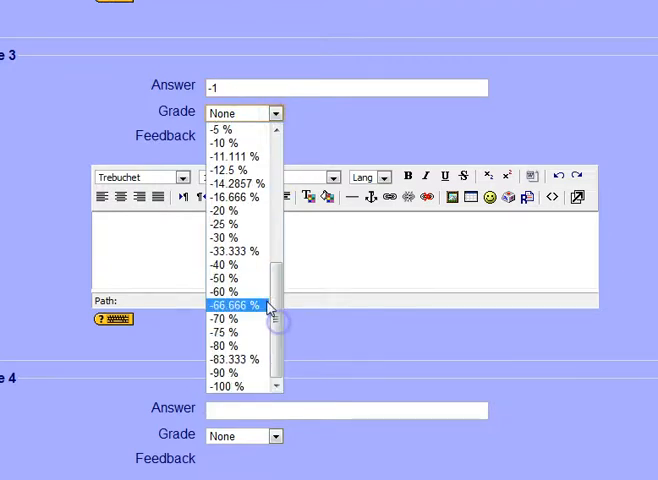
click(226, 264)
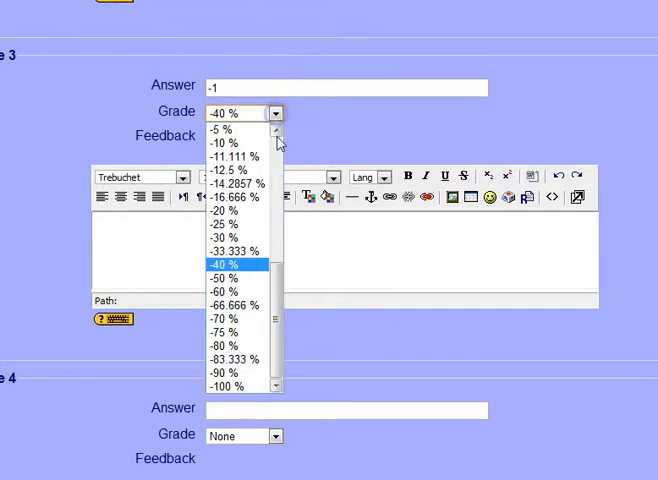
click(228, 278)
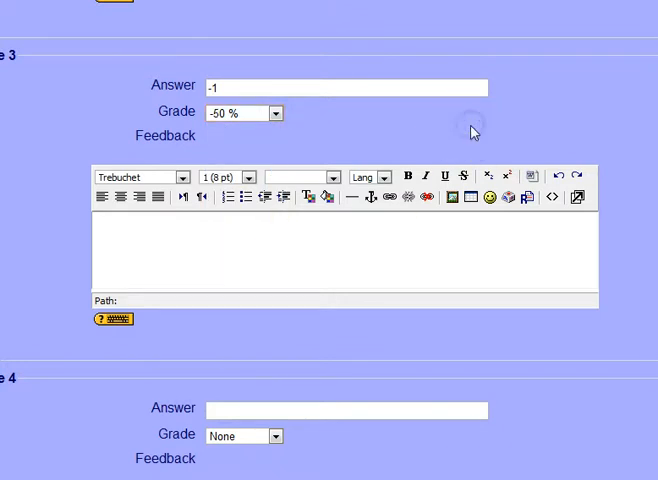
scroll(down, 3)
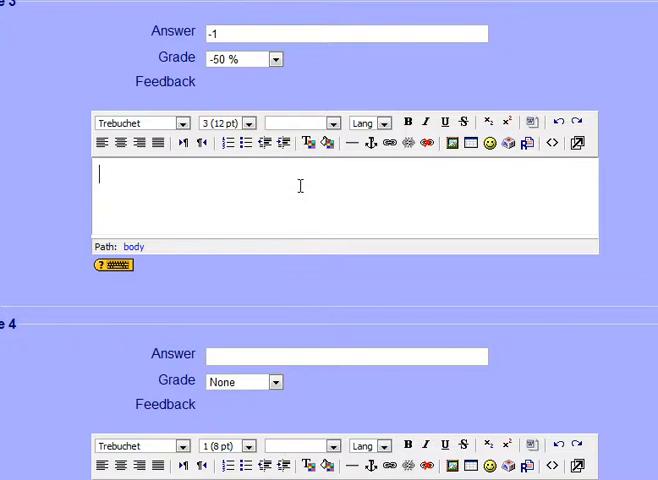
text(Really?)
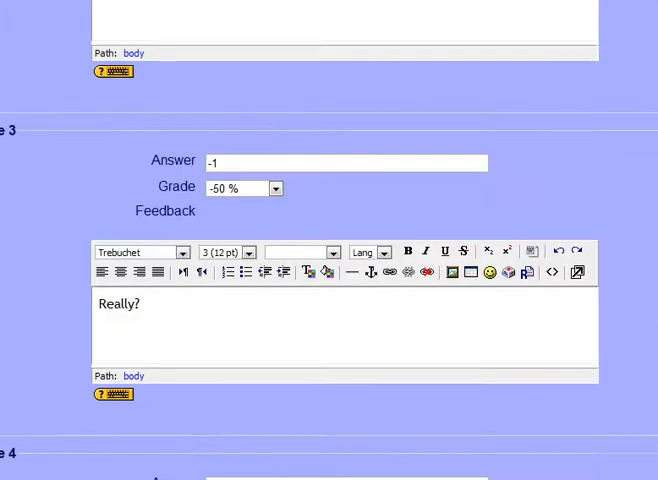
scroll(down, 3)
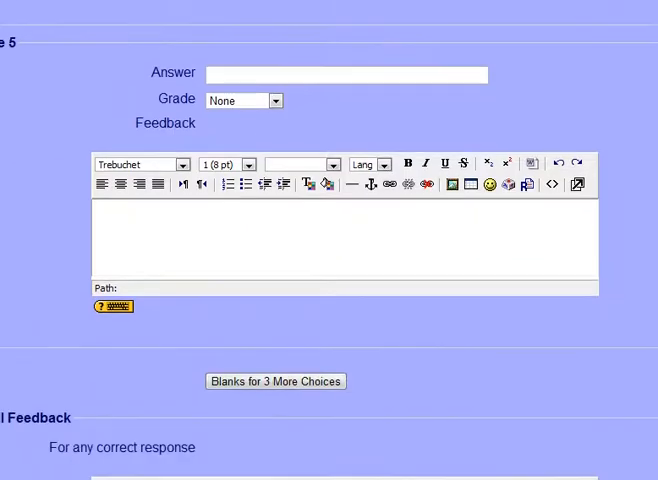
scroll(down, 3)
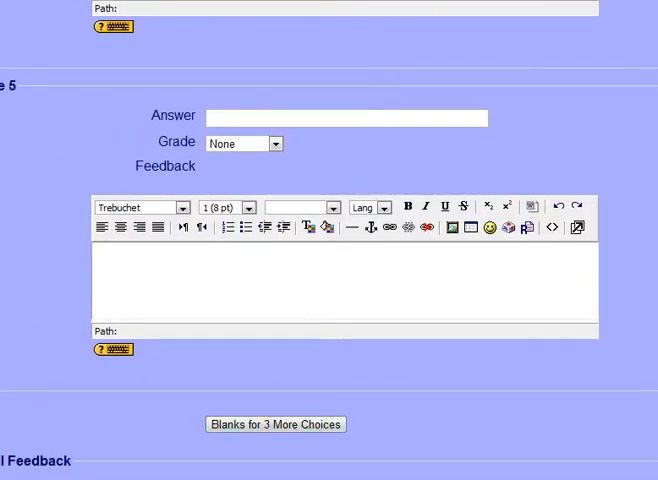
scroll(down, 3)
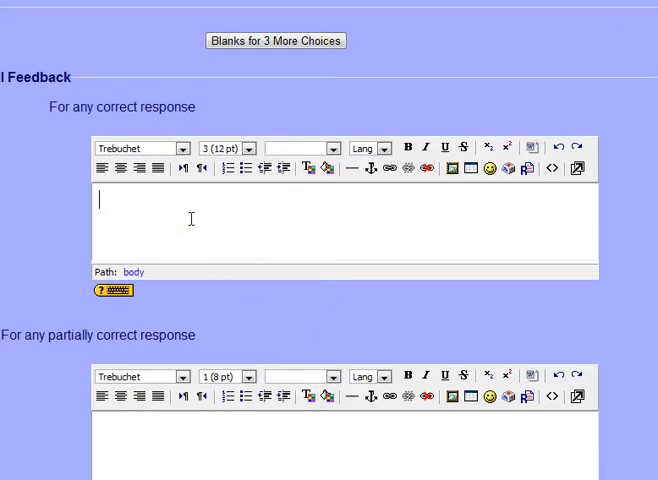
Set combined feedback 'good job', 'you're part right' and 'nope!', and save the question.
text(good job)
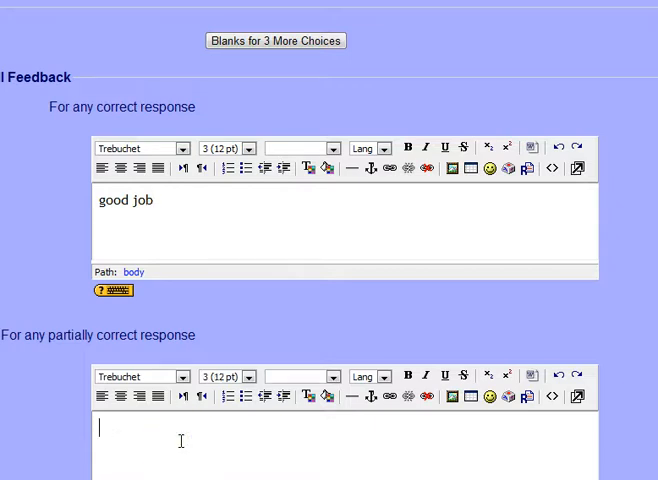
text(you're part right)
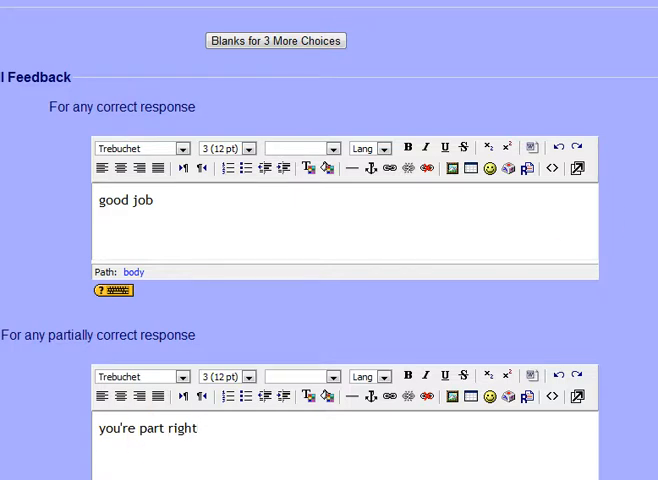
scroll(down, 3)
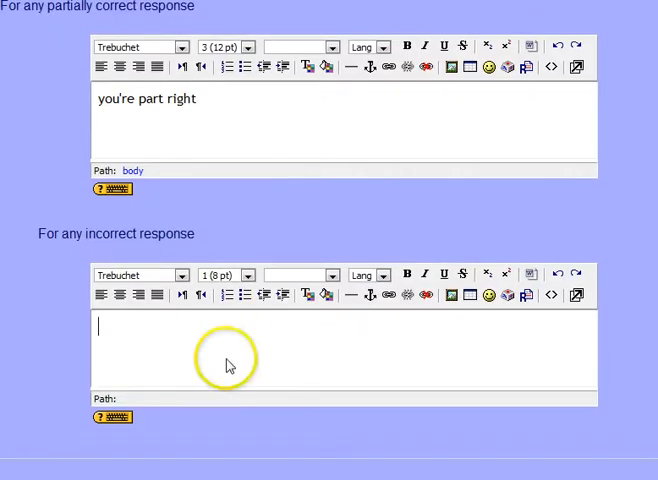
text(nope!)
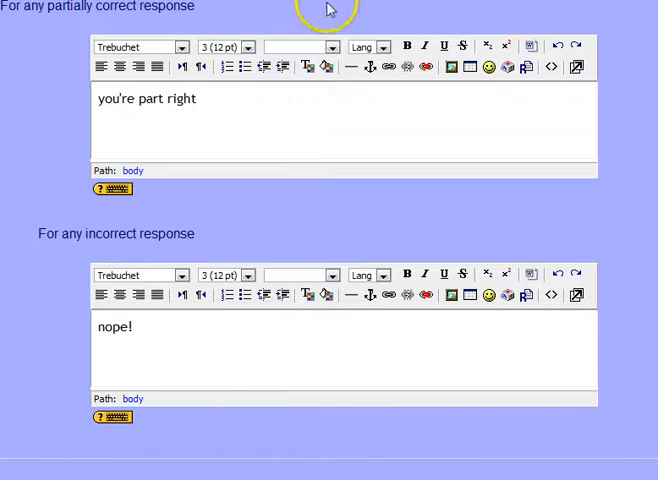
scroll(down, 3)
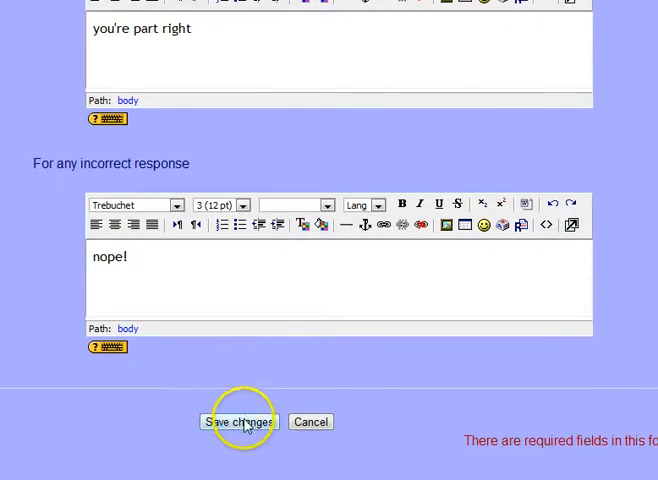
click(238, 420)
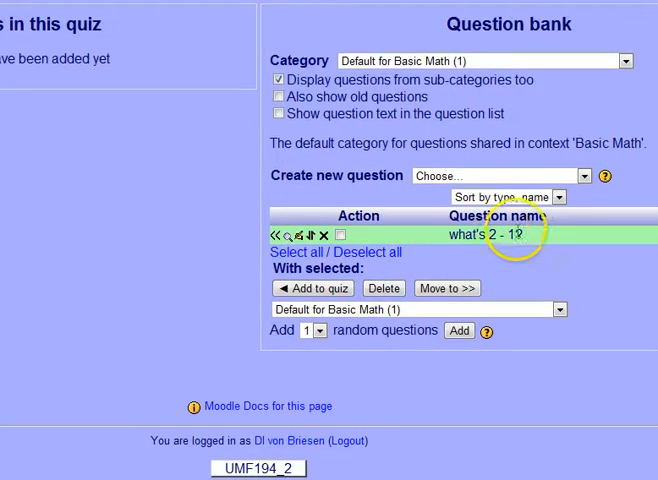
Add the 'what's 2 - 1?' question to the Basic Math quiz and set maximum grade to 10.
double_click(484, 234)
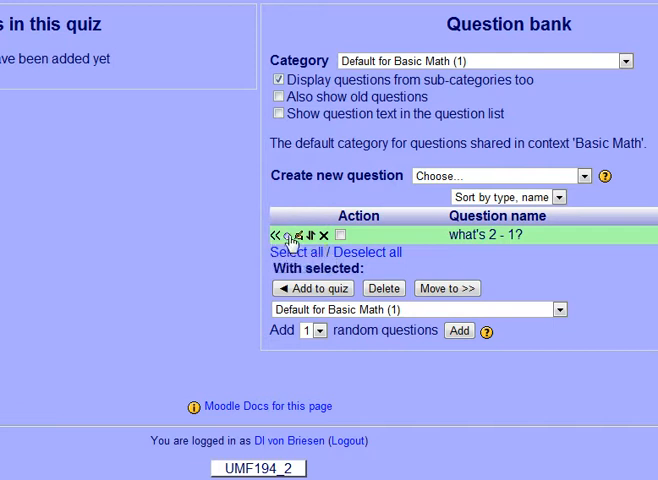
mouse_move(324, 236)
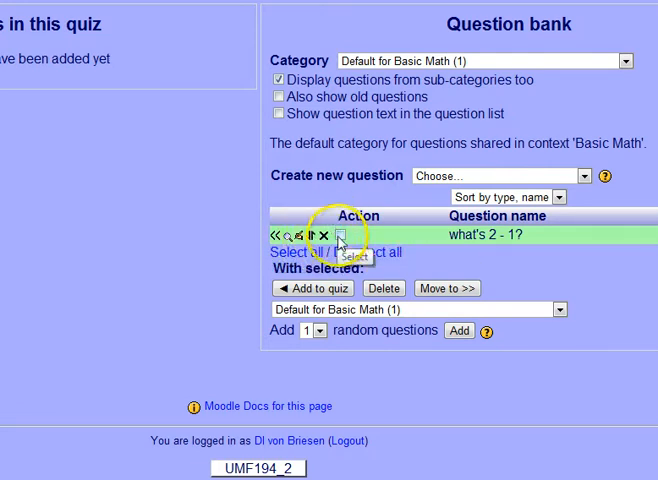
click(344, 236)
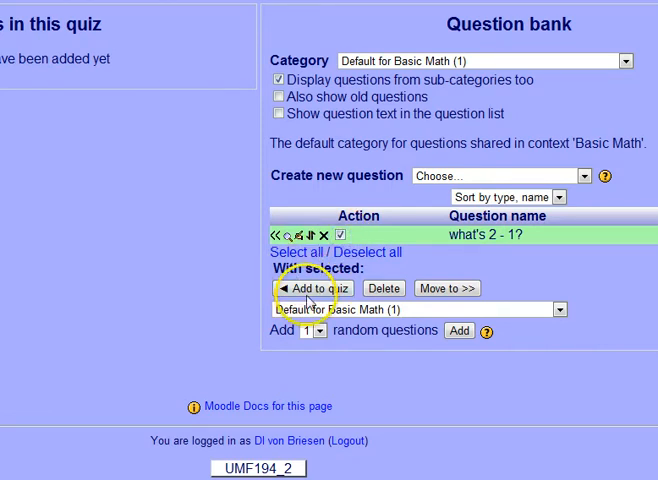
click(340, 234)
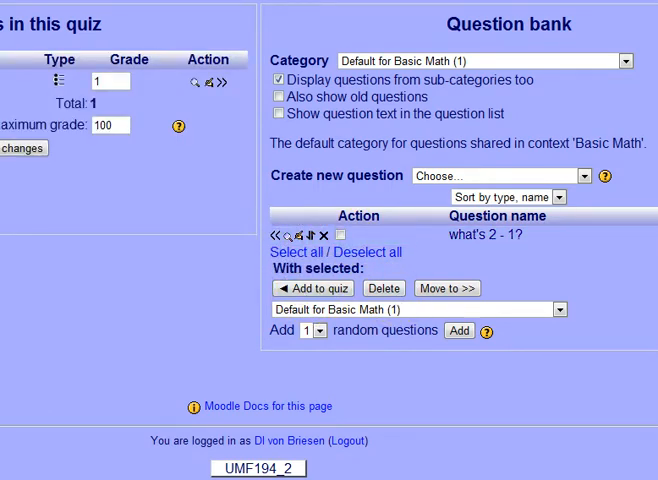
click(312, 288)
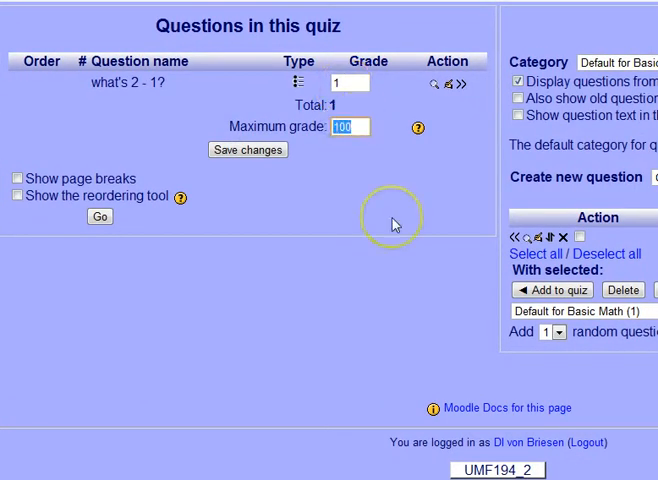
mouse_move(392, 224)
text(10)
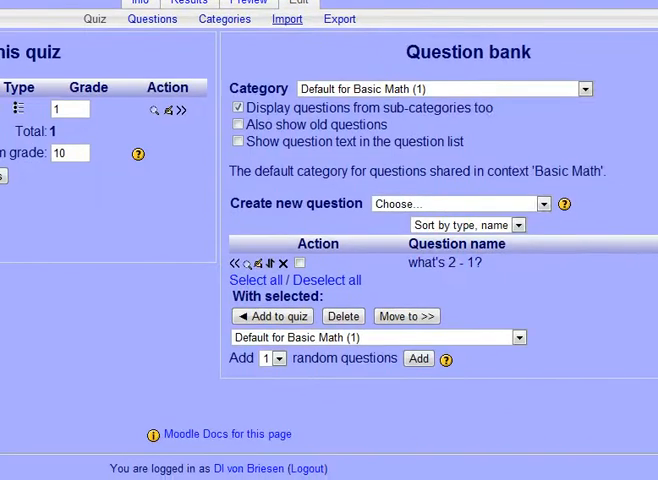
Preview the Basic Math quiz with its timer and three-choice question, then return via Quizzes.
scroll(up, 3)
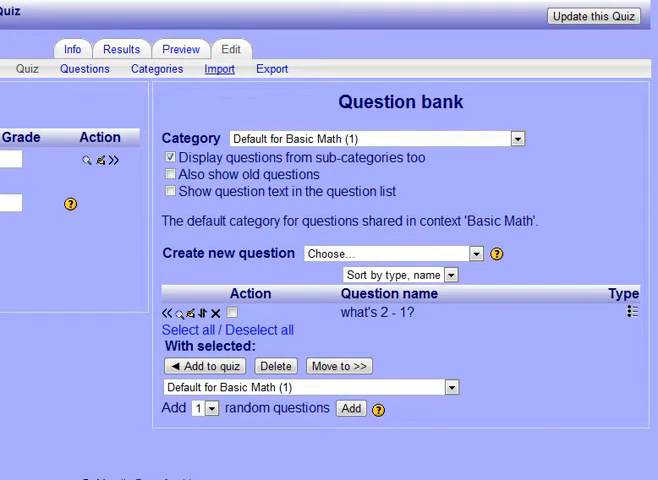
click(204, 364)
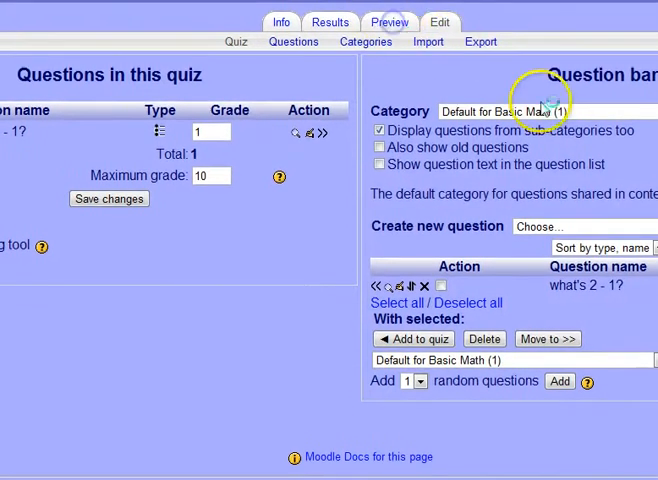
click(388, 20)
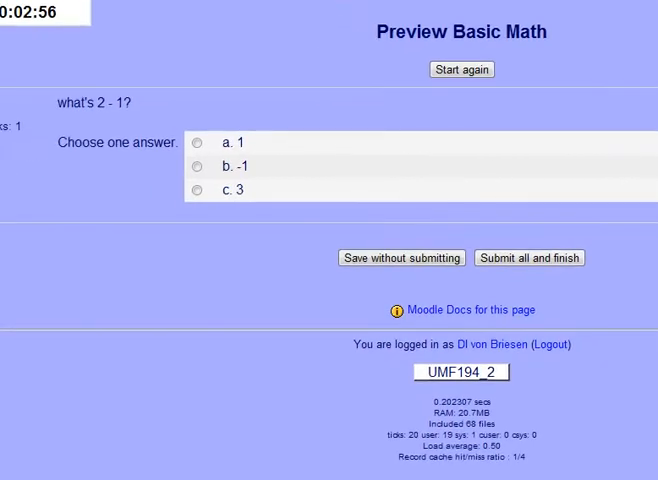
scroll(down, 3)
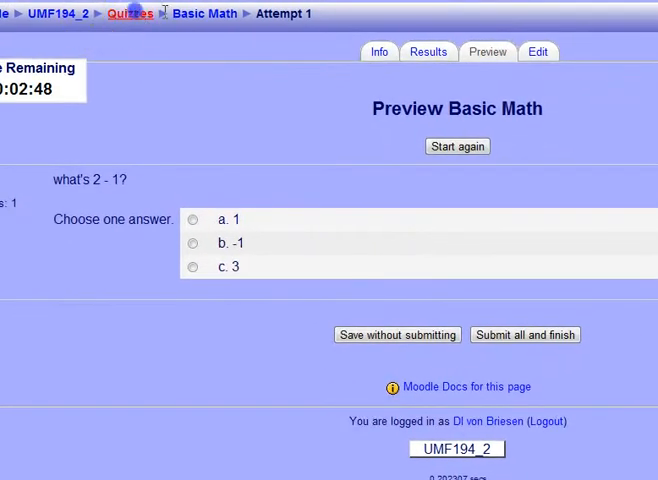
click(128, 12)
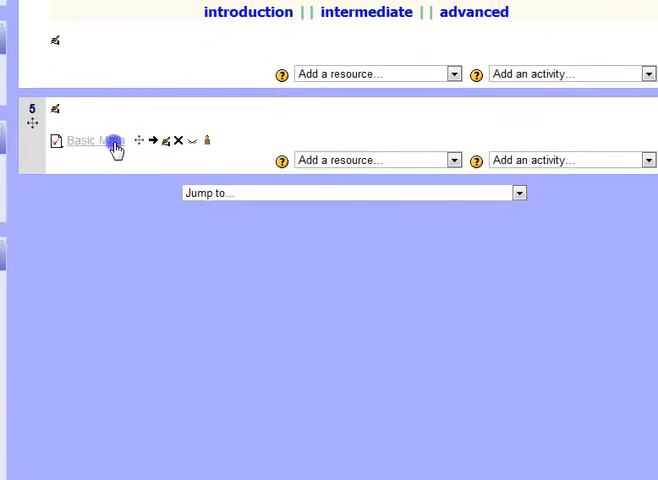
Reopen Basic Math from the course page and continue the last preview attempt.
click(92, 140)
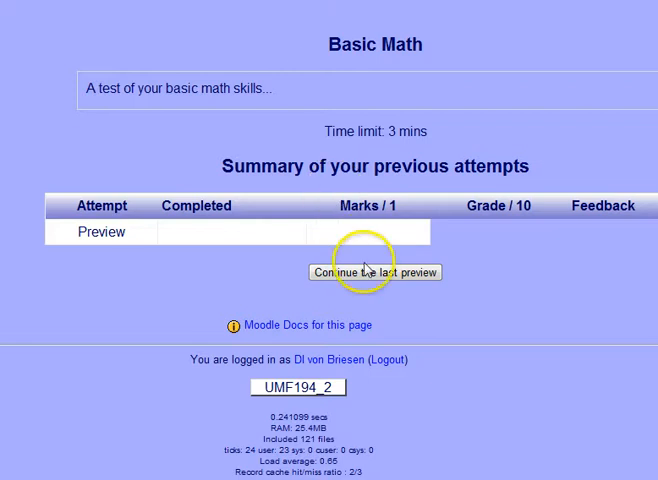
click(376, 272)
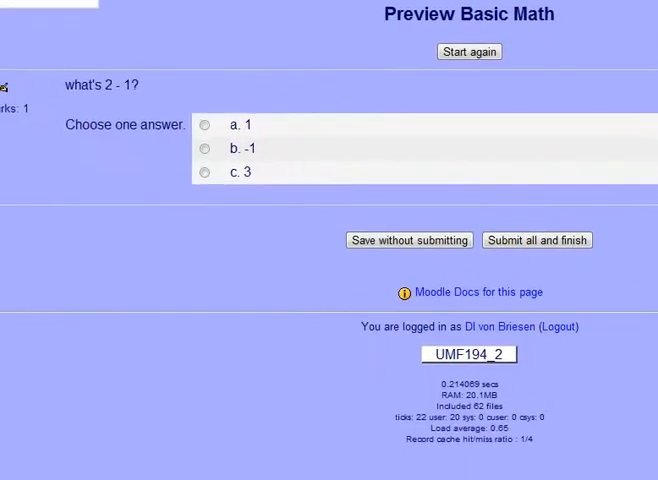
scroll(up, 3)
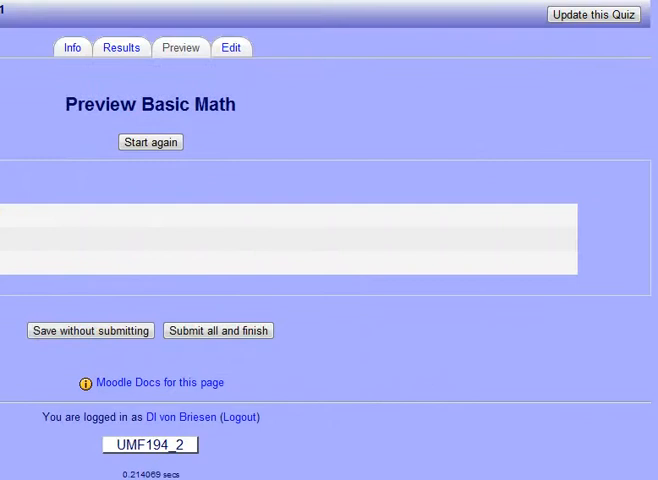
Revisit the Basic Math settings form and confirm Attempts allowed stays at one.
click(592, 12)
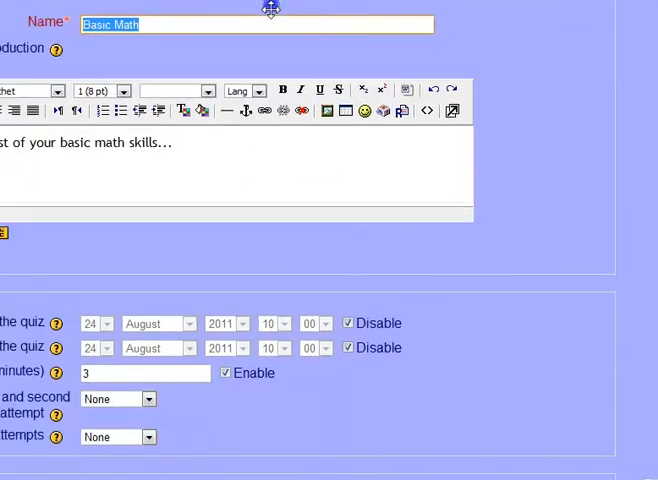
scroll(down, 3)
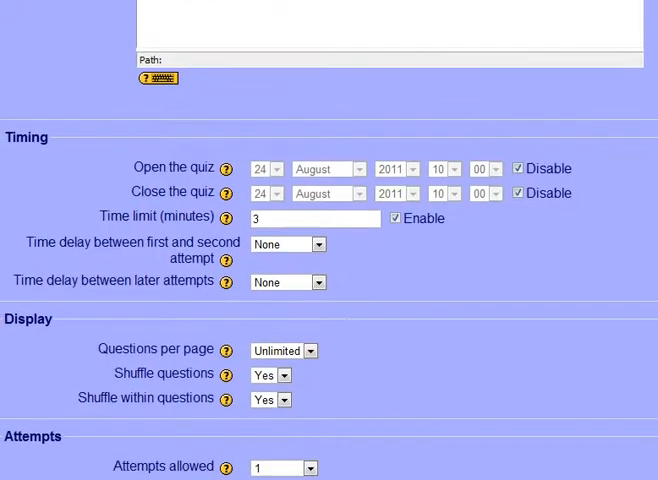
scroll(down, 3)
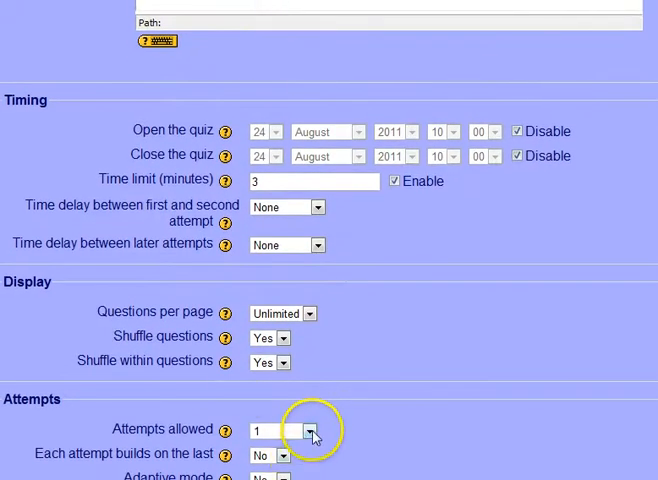
click(312, 430)
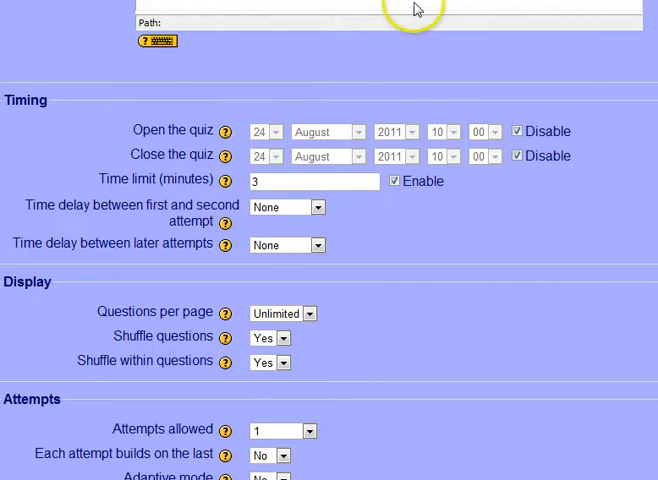
scroll(down, 3)
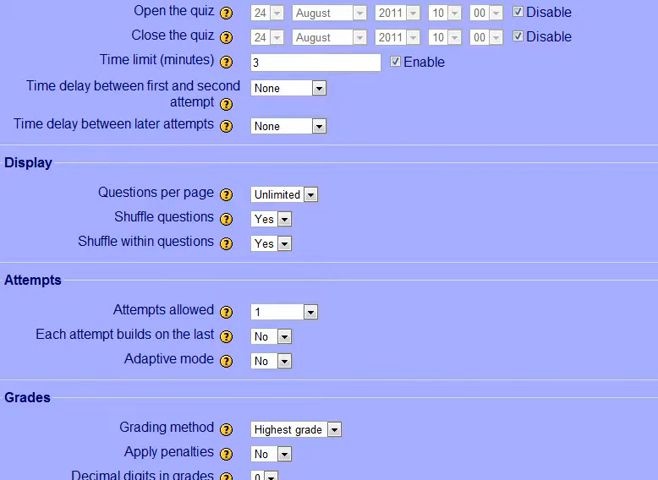
Review the Timing, Display and Review options, keeping the 3-minute limit, and return to the course.
scroll(up, 3)
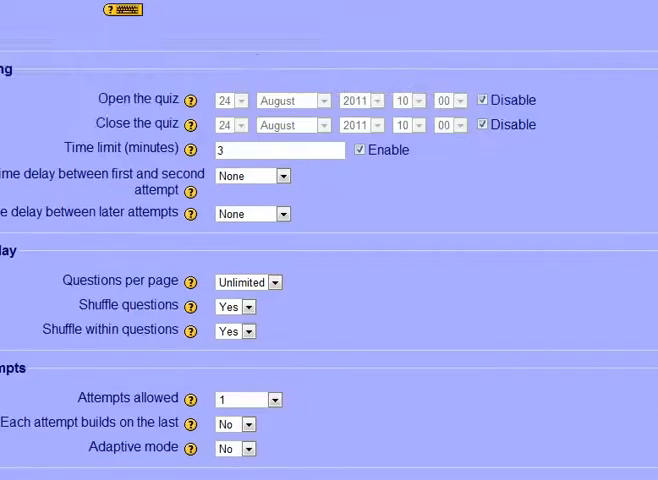
scroll(up, 3)
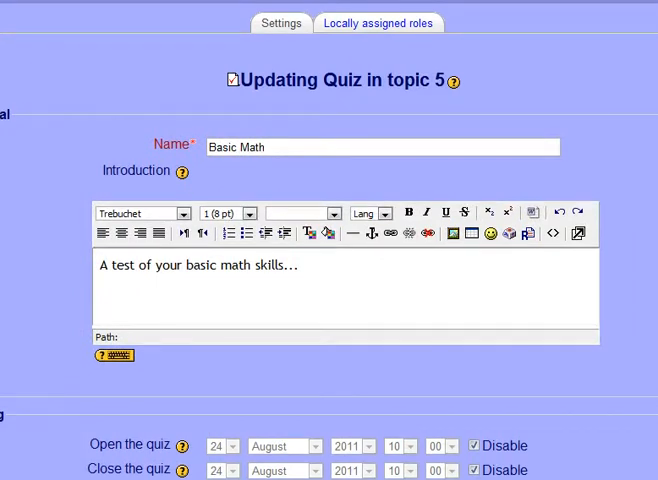
scroll(down, 3)
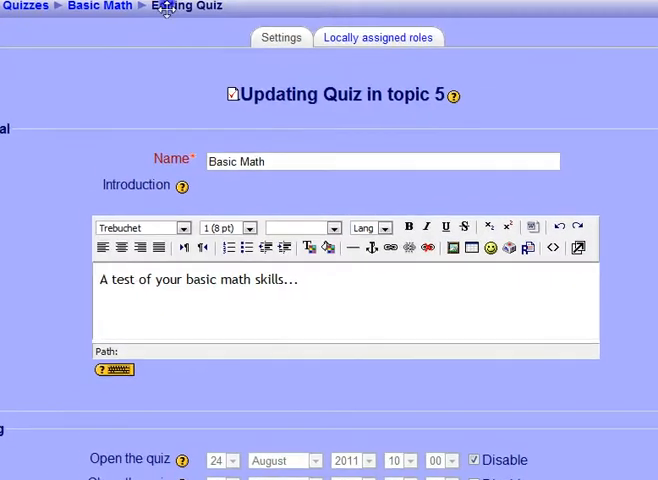
scroll(down, 3)
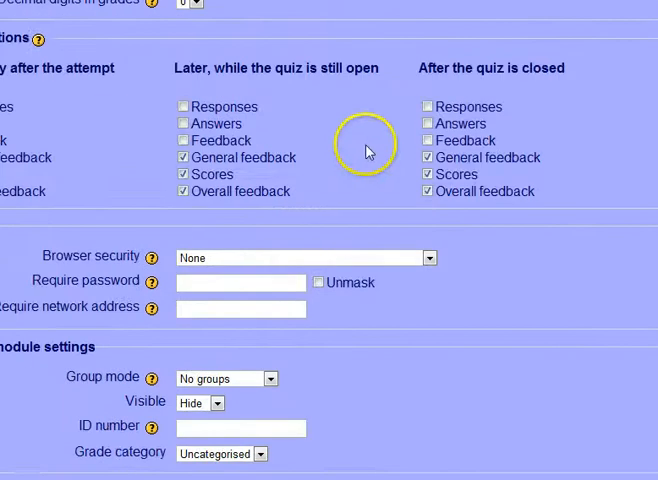
scroll(up, 3)
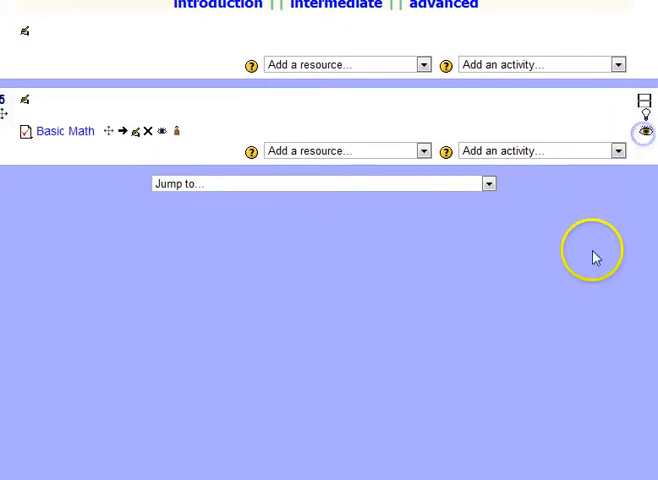
mouse_move(82, 142)
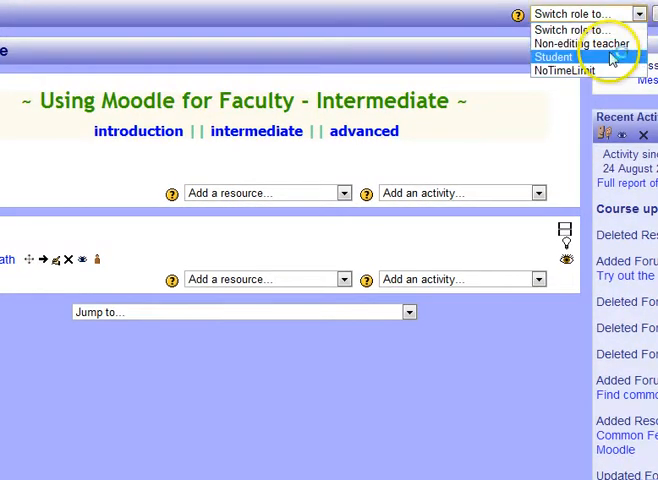
Switch role to Student and resume the existing Basic Math attempt.
click(550, 56)
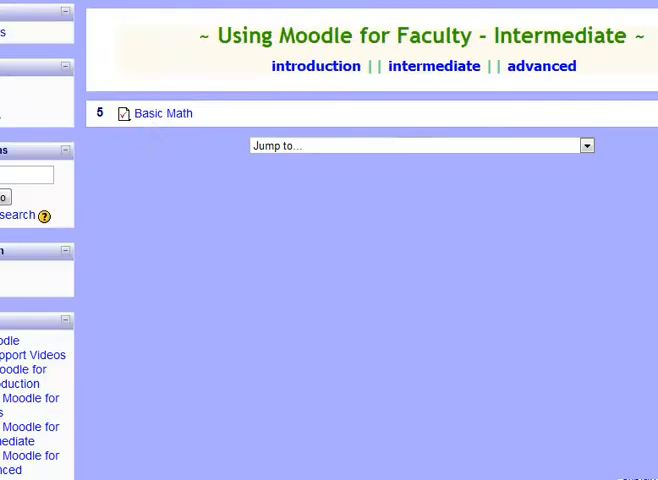
click(164, 112)
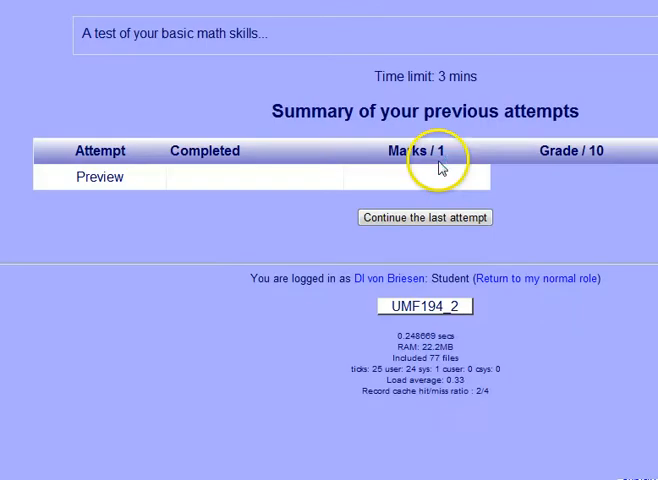
mouse_move(128, 48)
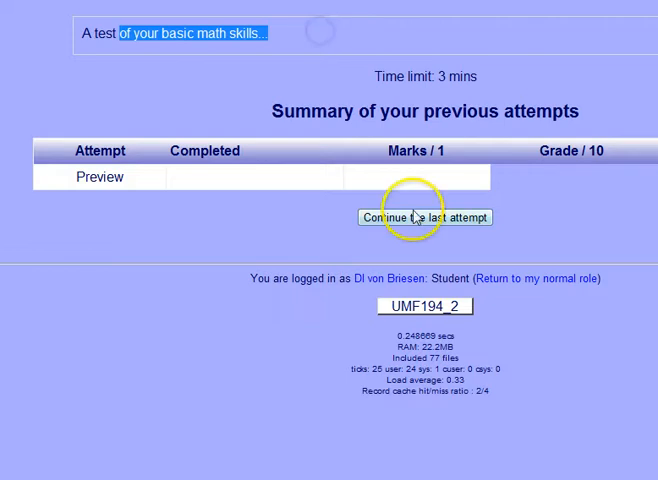
click(424, 216)
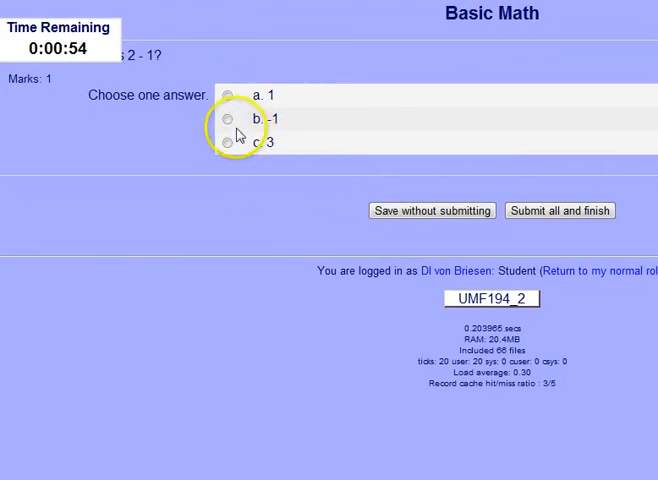
Answer b. -1 to 'what's 2 - 1?' and submit all and finish the attempt.
click(228, 120)
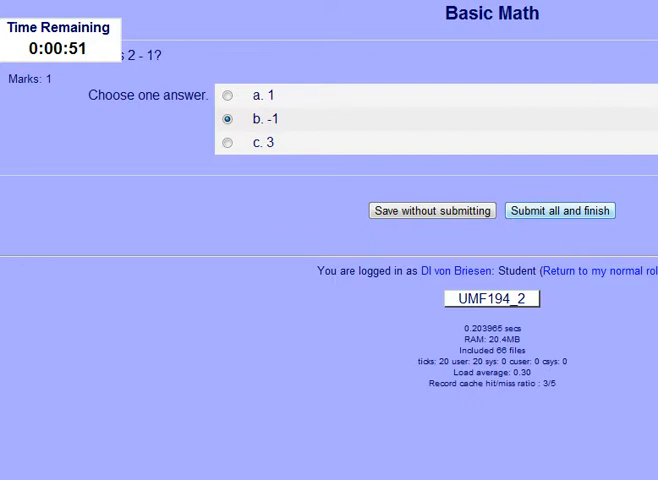
click(560, 210)
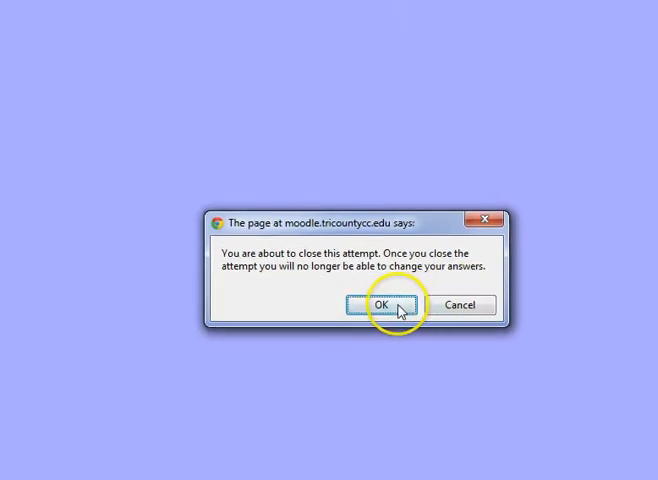
click(384, 304)
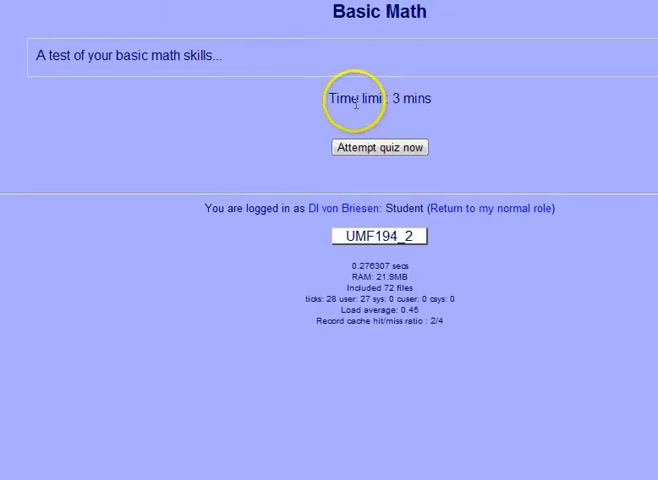
mouse_move(354, 100)
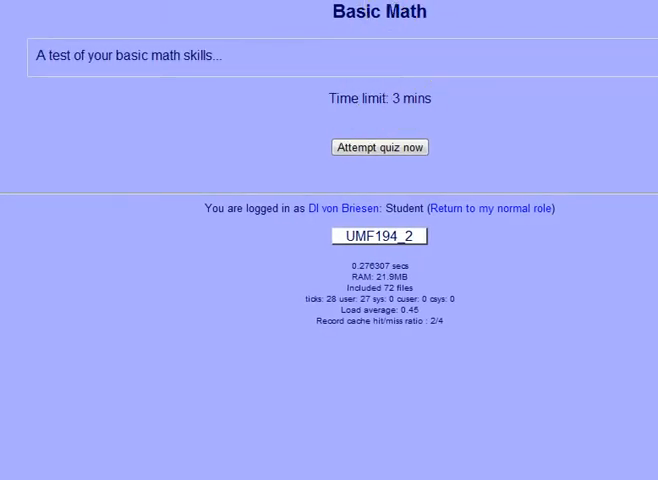